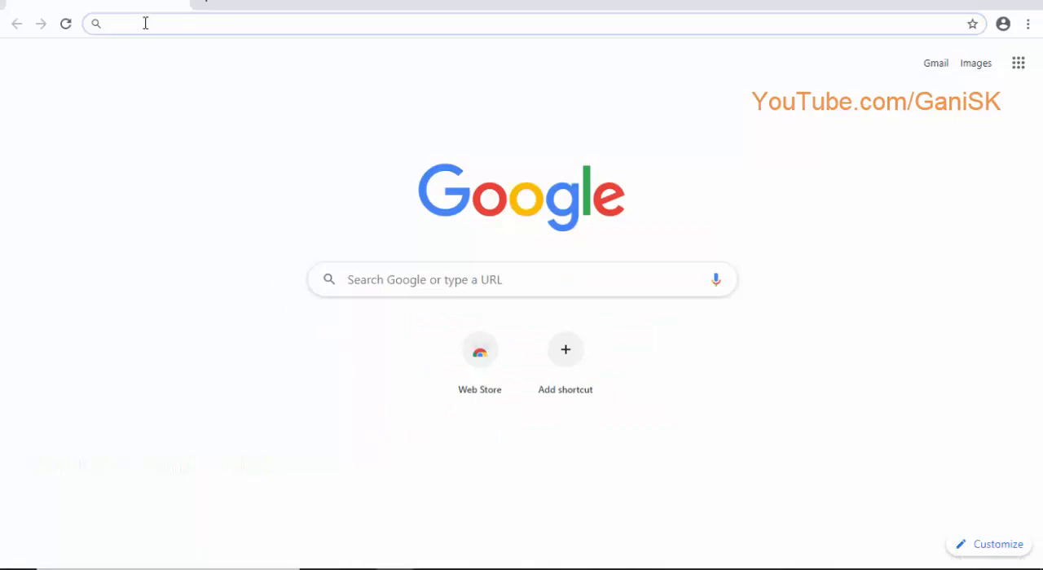
Step: Search Google for "tekla warehouse" from the Chrome address bar
type("tek")
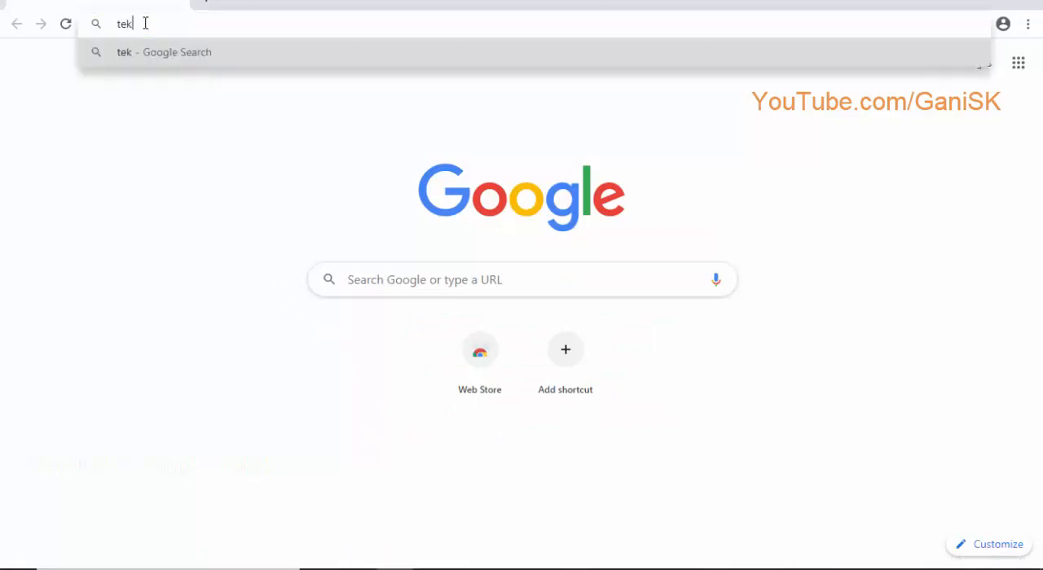
type("la")
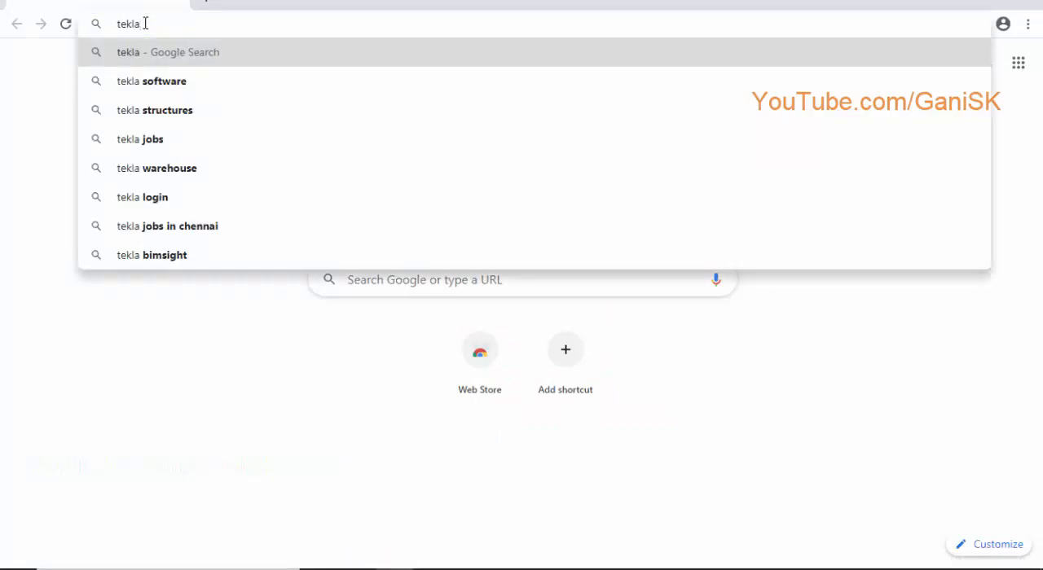
type("w")
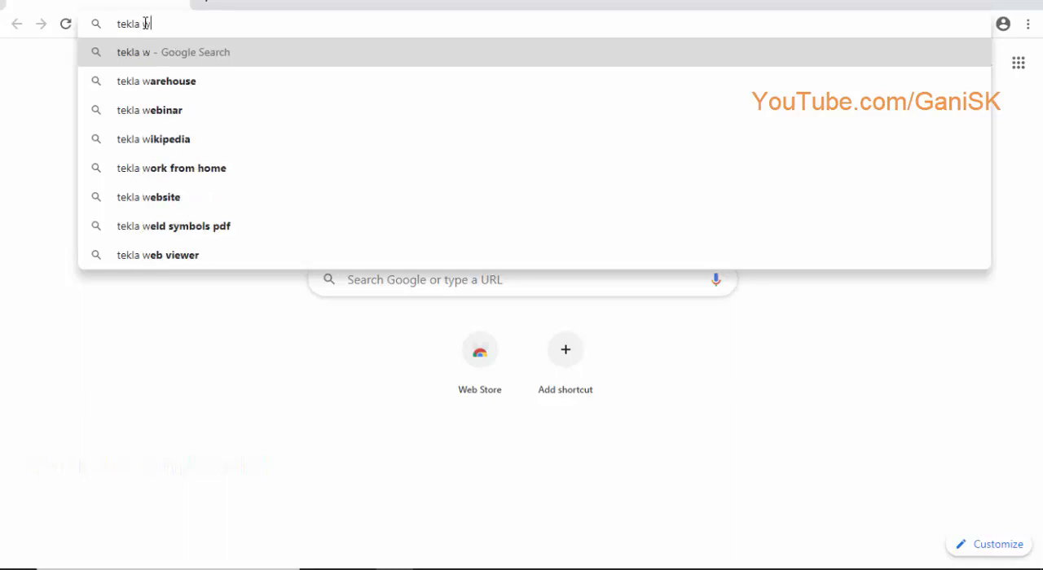
type("arehouse")
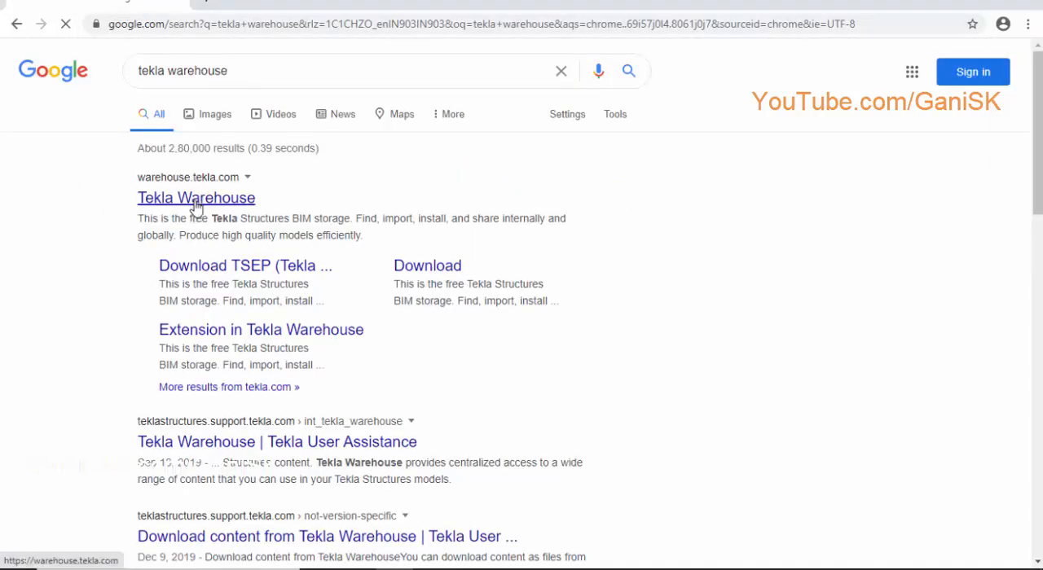
Step: Open the Tekla Warehouse result, peek at cookie preferences, then accept all cookies
left_click(196, 197)
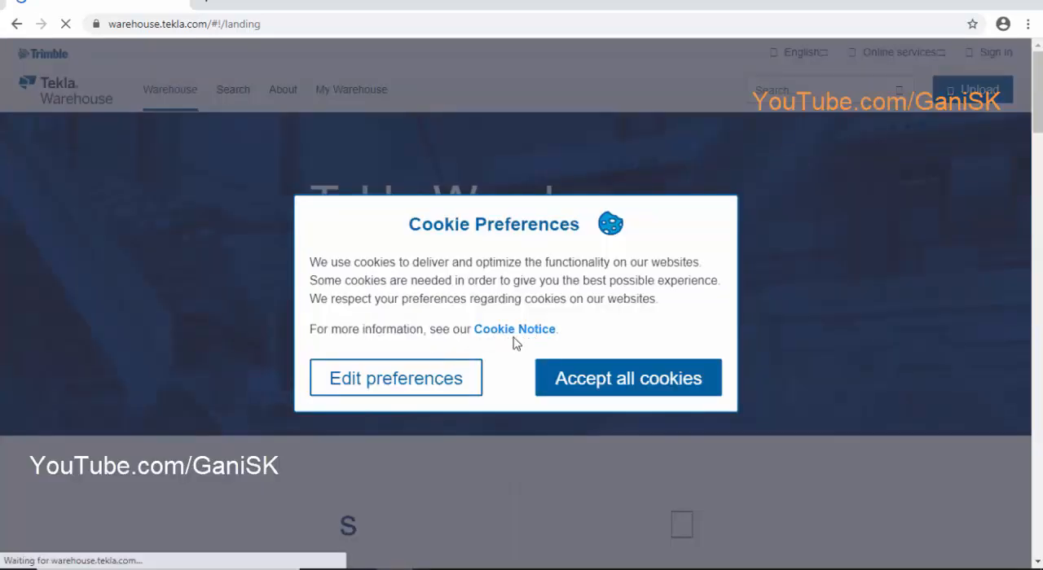
left_click(395, 377)
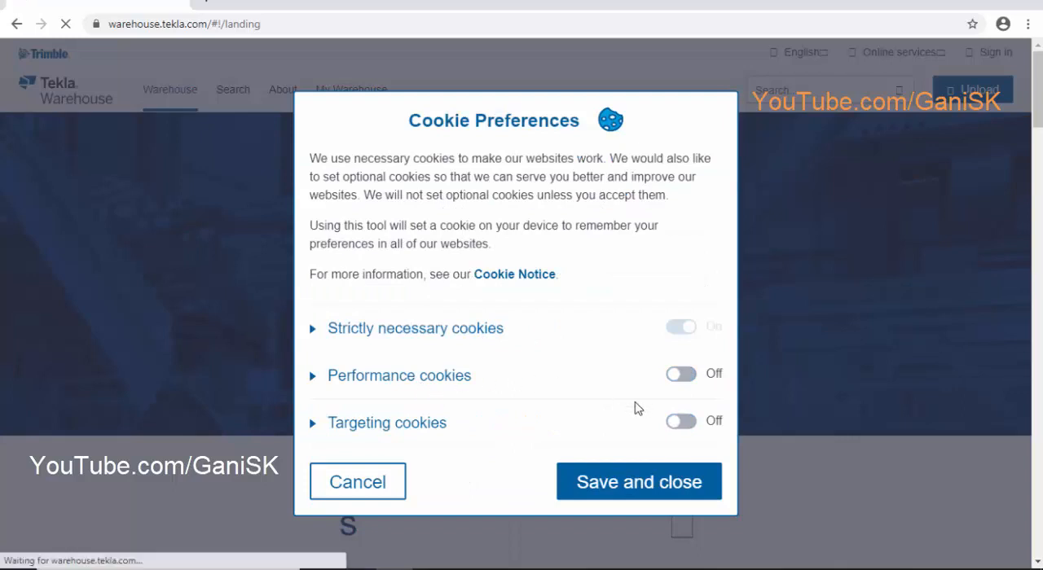
left_click(357, 482)
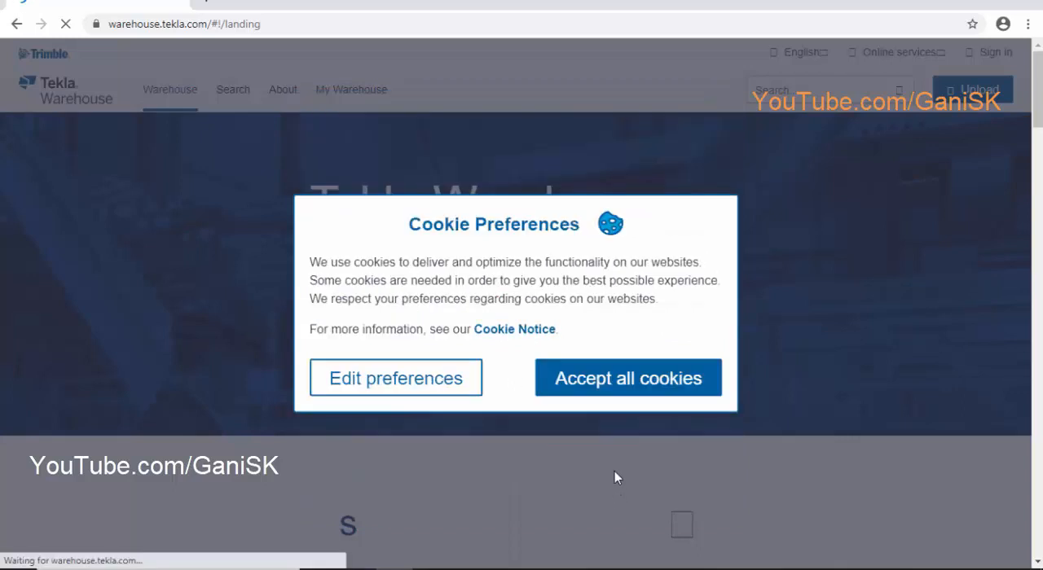
left_click(628, 377)
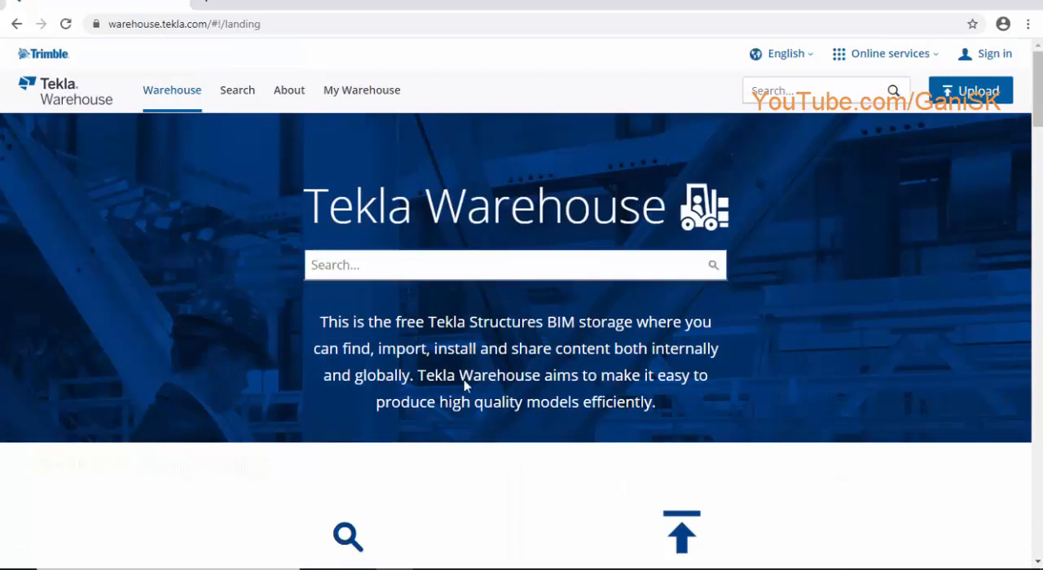
Step: Search the warehouse for "screen controller for tekla v2" via the suggestion list
left_click(515, 265)
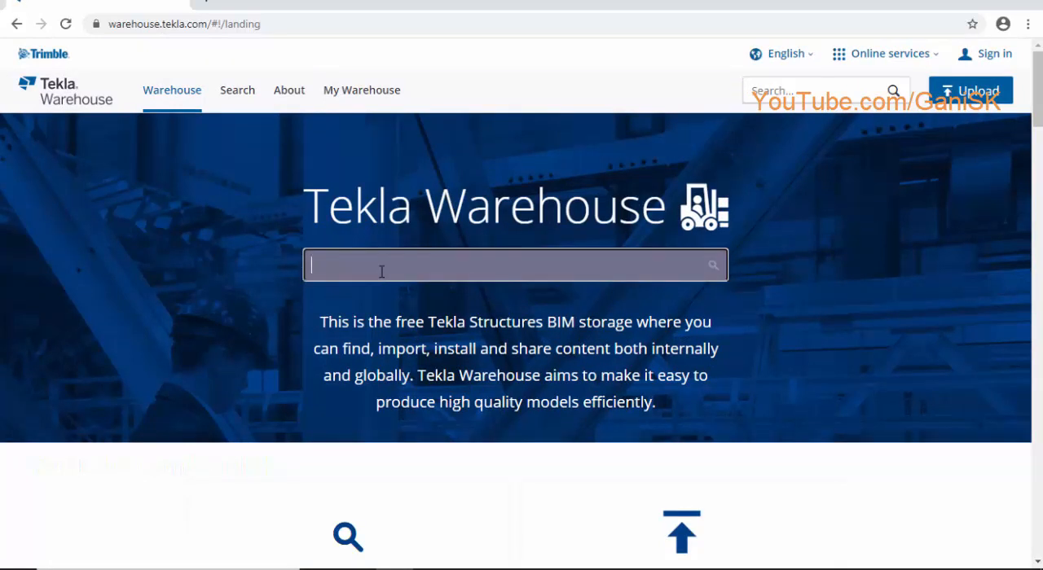
type("scr")
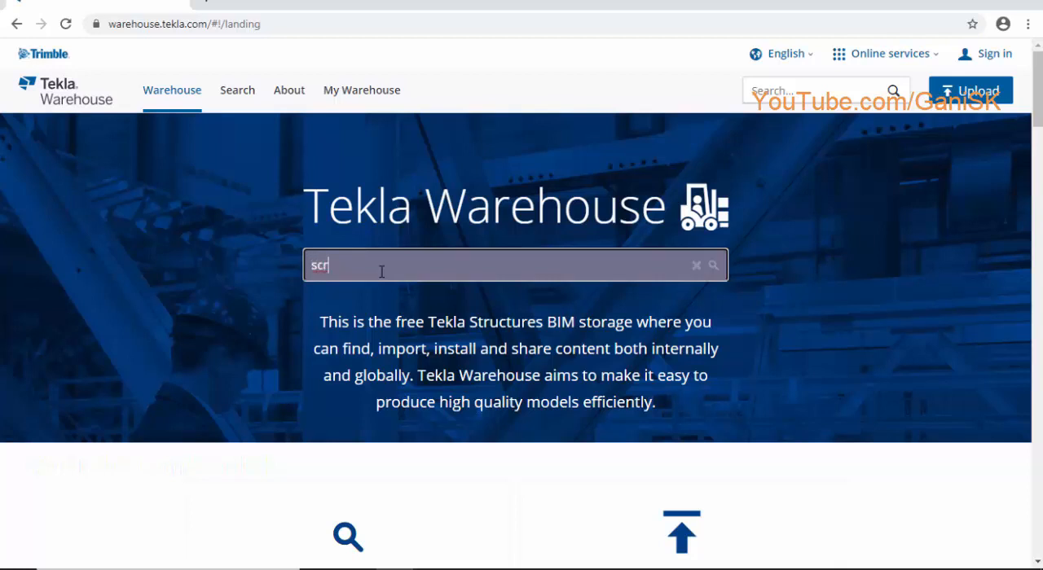
type("e")
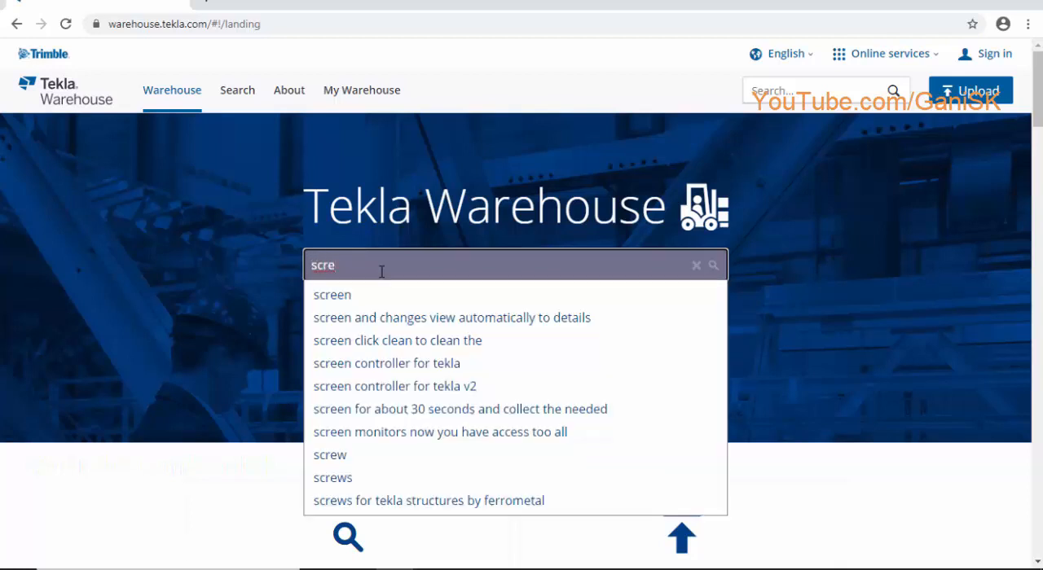
type("n")
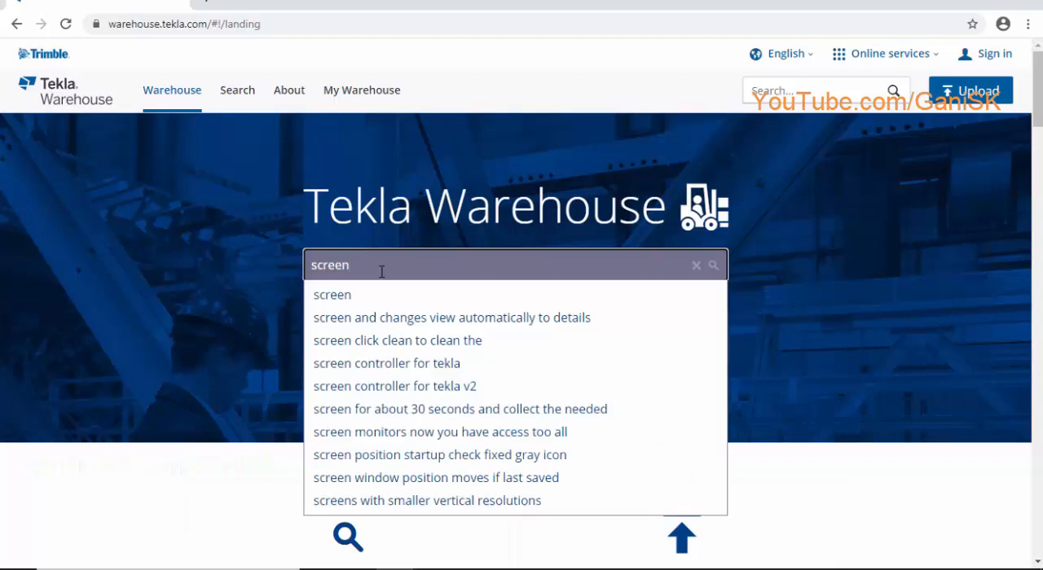
type("co")
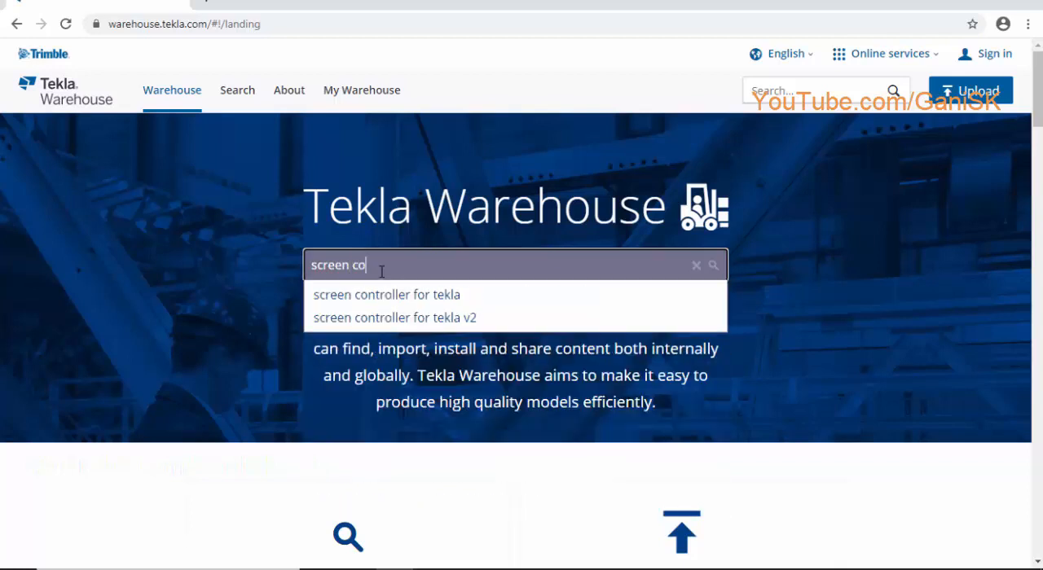
type("n")
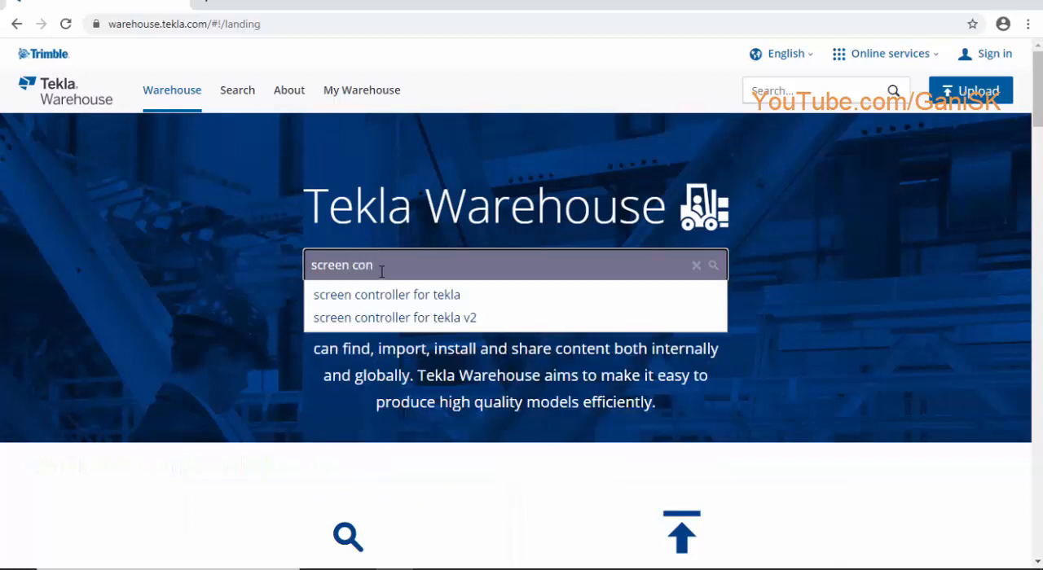
mouse_move(420, 318)
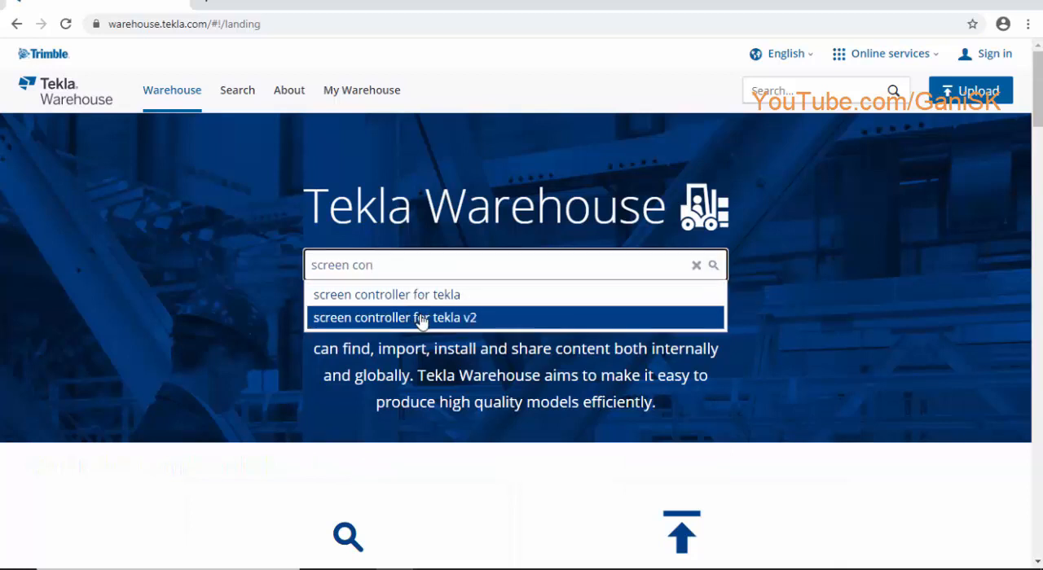
left_click(396, 317)
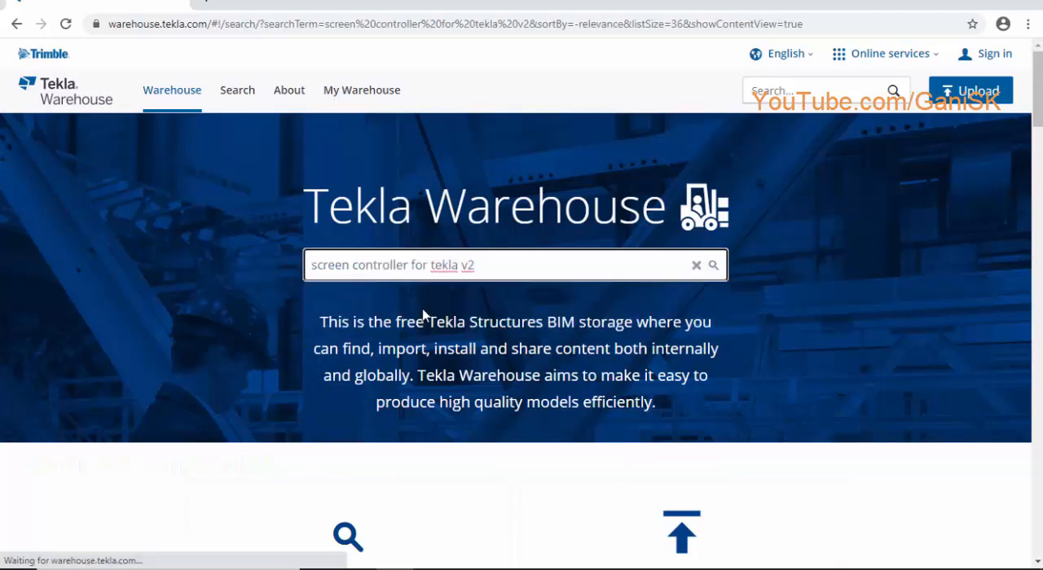
Step: Shorten the query to "screen controller" and rerun the search
left_click(712, 264)
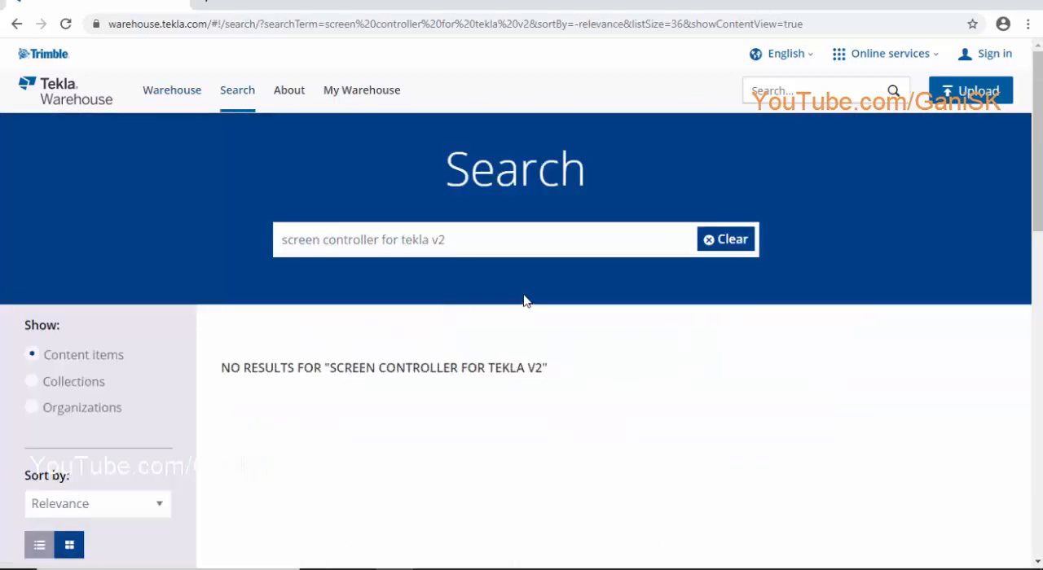
scroll("down", 3)
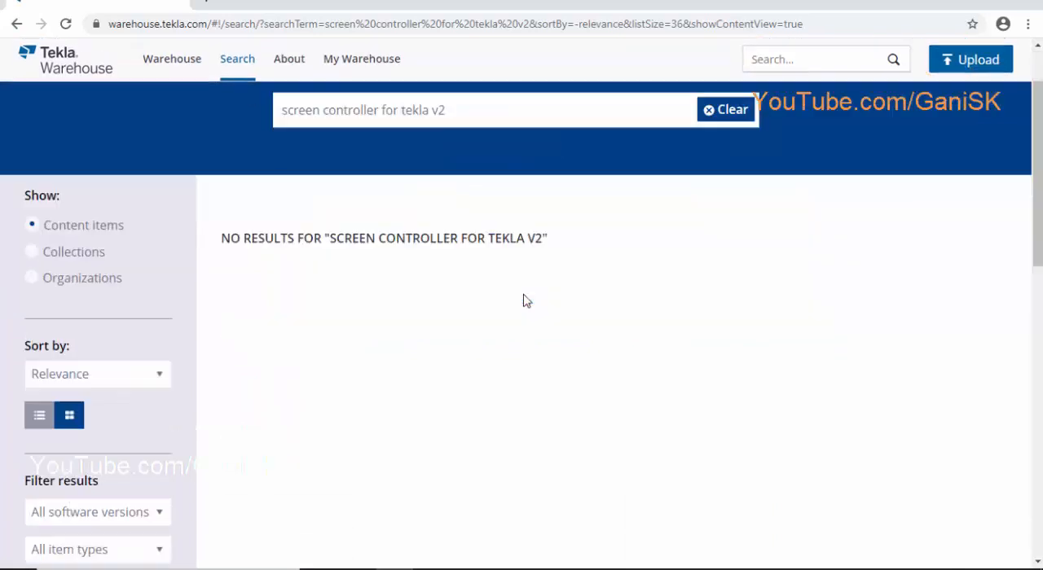
scroll("up", 3)
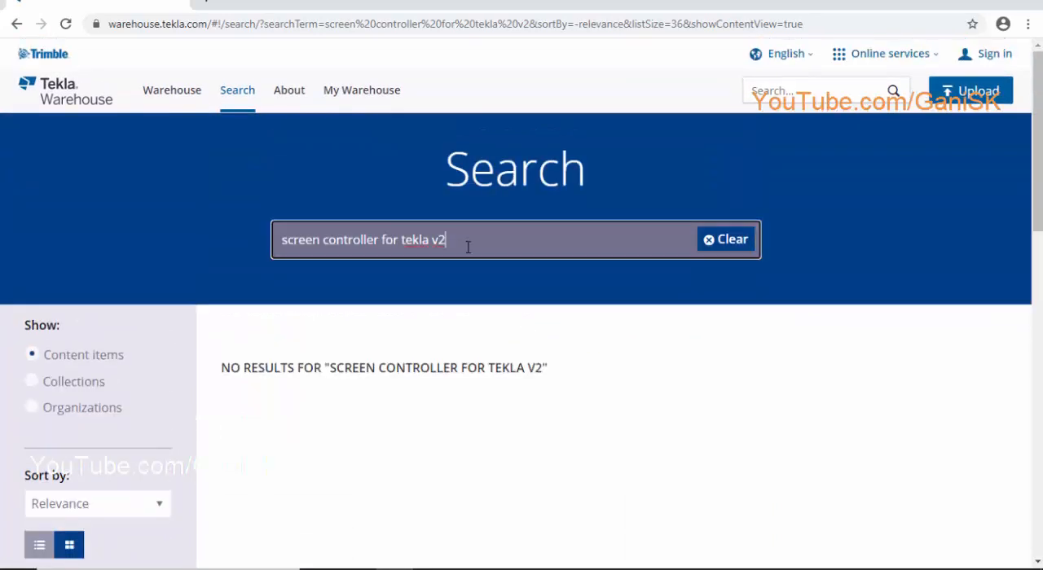
key("Backspace")
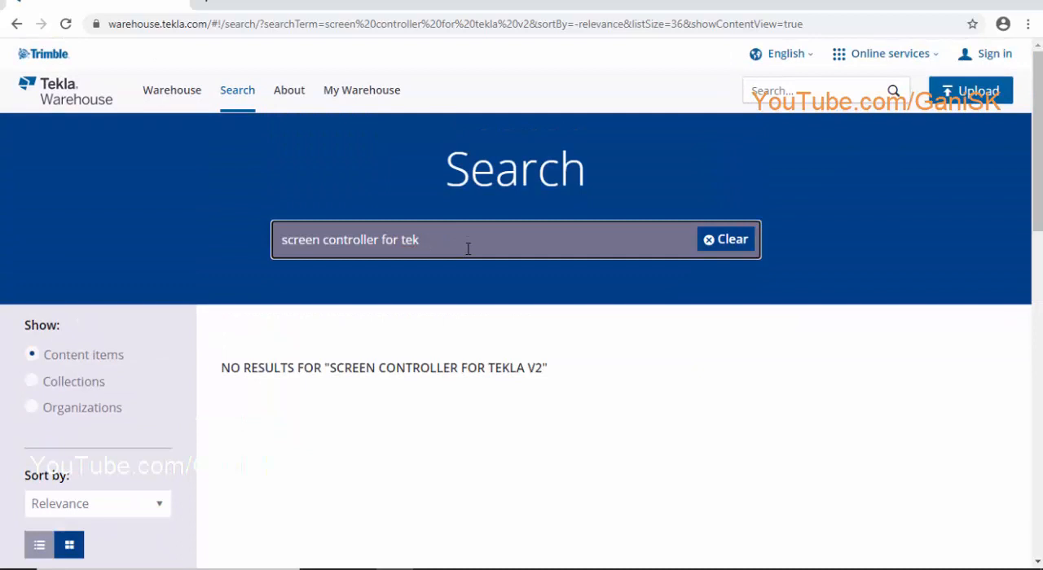
key("Backspace")
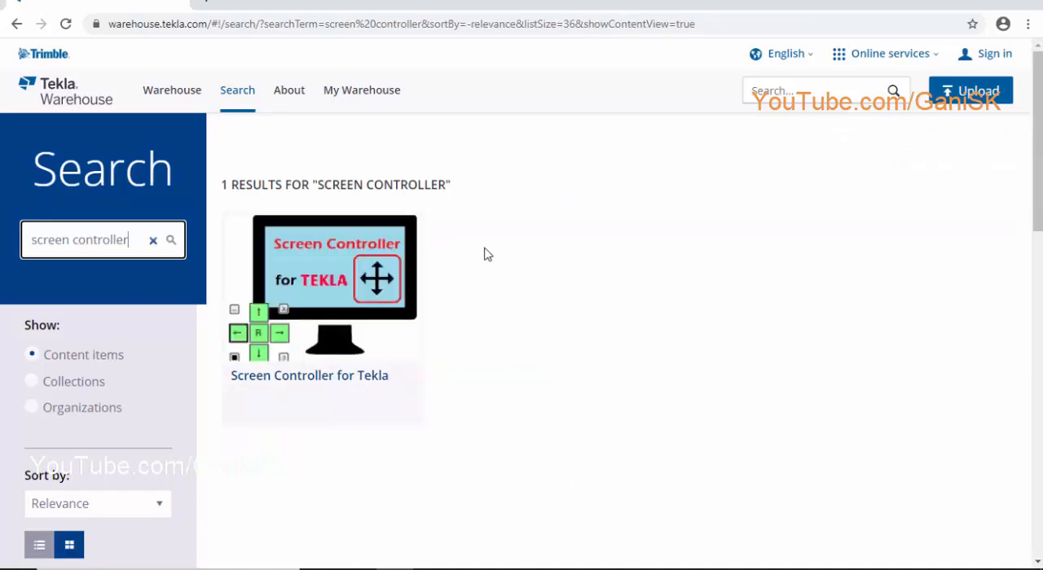
mouse_move(330, 352)
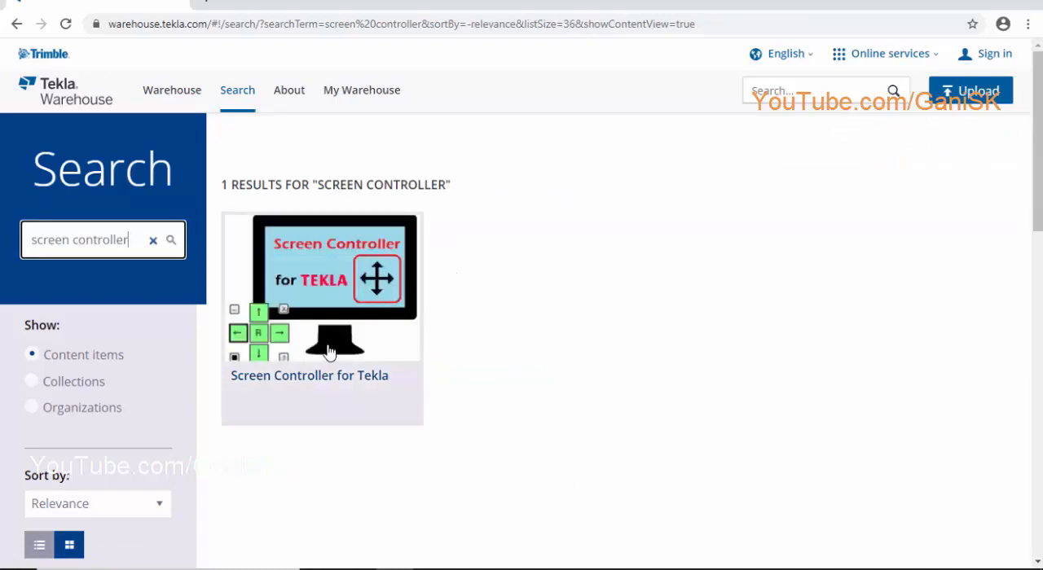
mouse_move(349, 342)
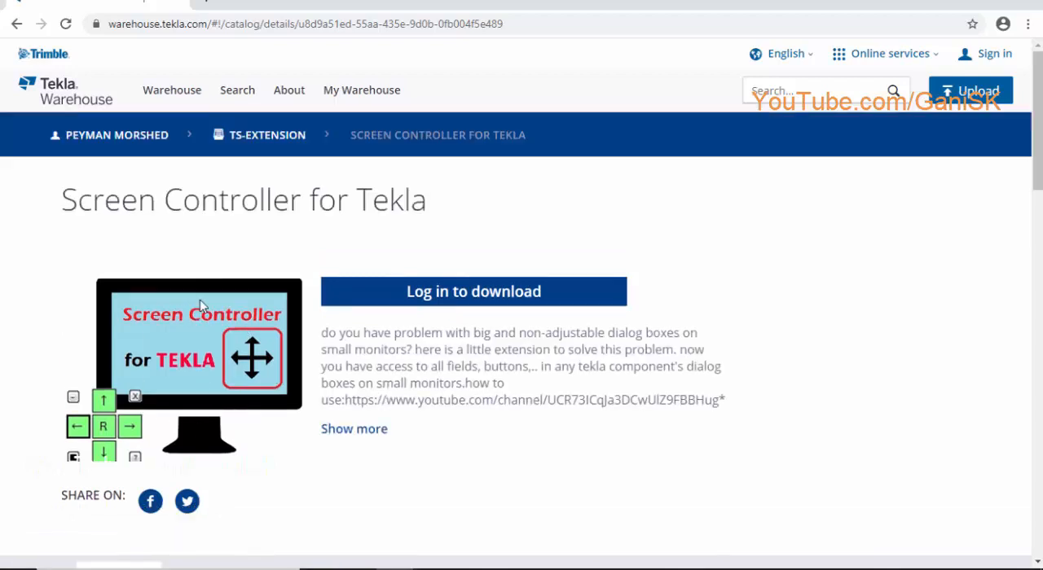
mouse_move(473, 292)
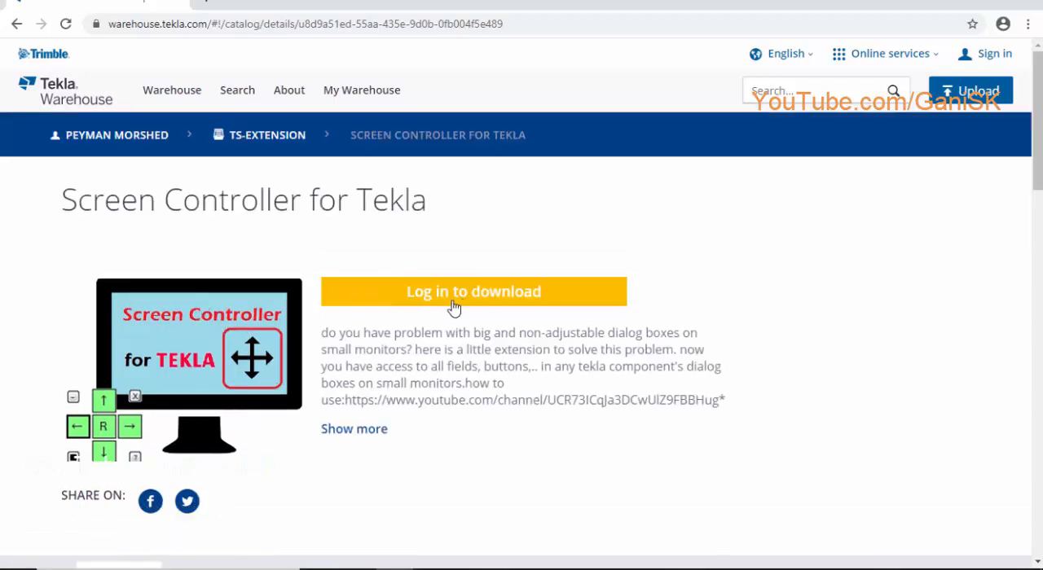
Step: Choose 'Log in to download' on the Screen Controller for Tekla page
left_click(473, 290)
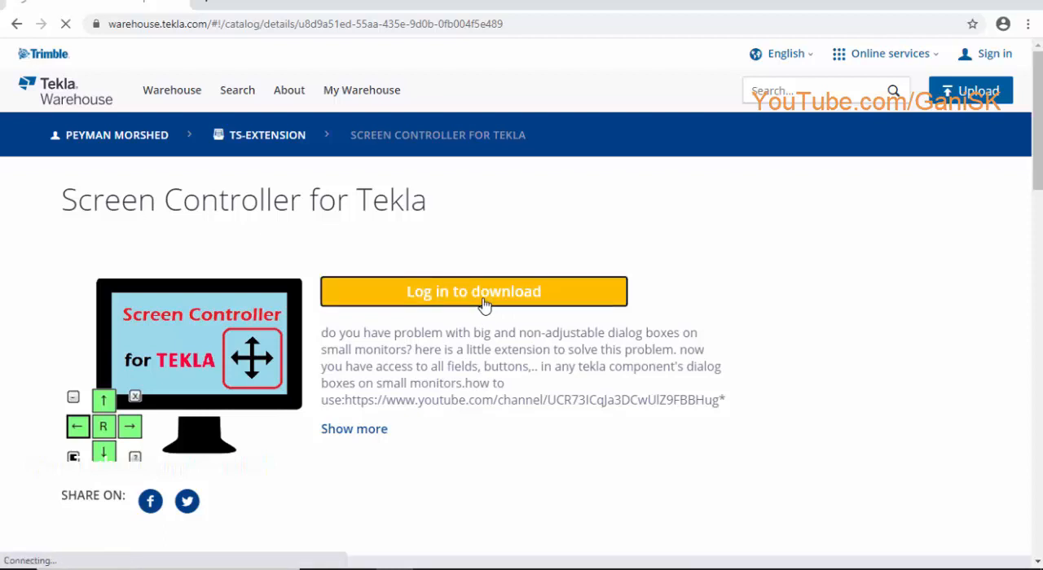
Step: Enter the email address and password and sign in to Trimble Identity
left_click(473, 291)
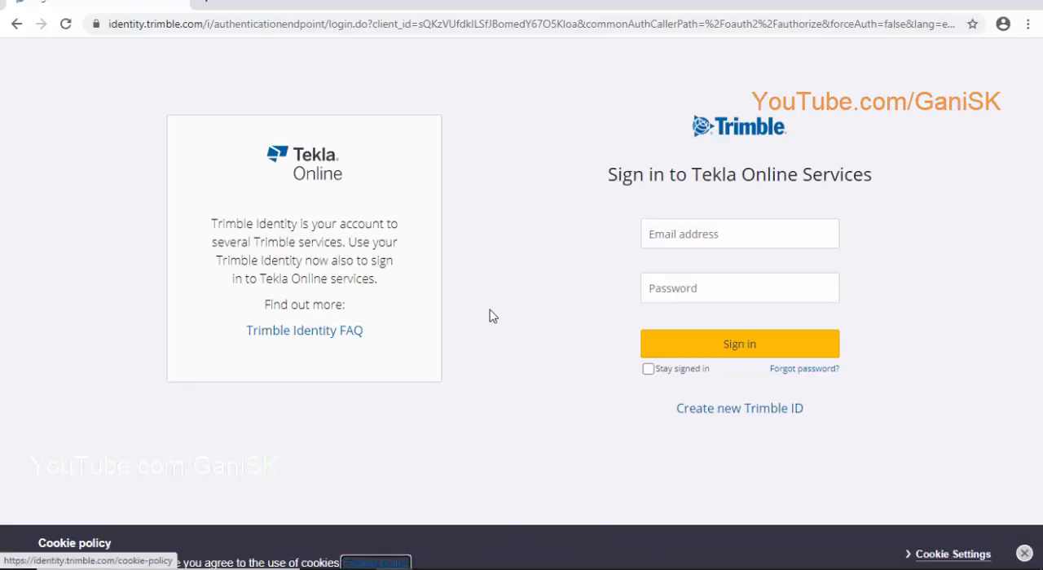
mouse_move(582, 271)
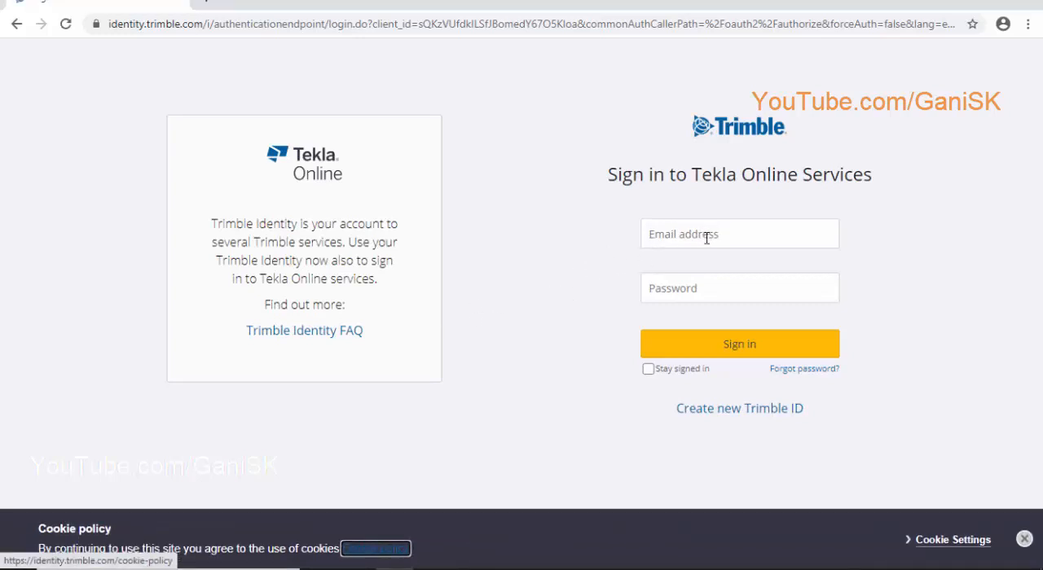
mouse_move(700, 419)
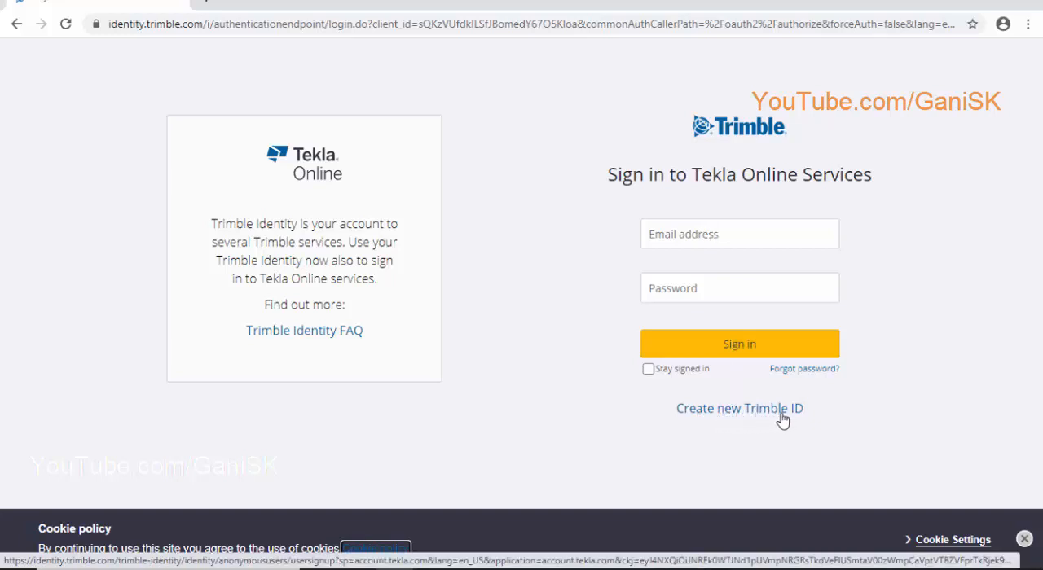
mouse_move(720, 417)
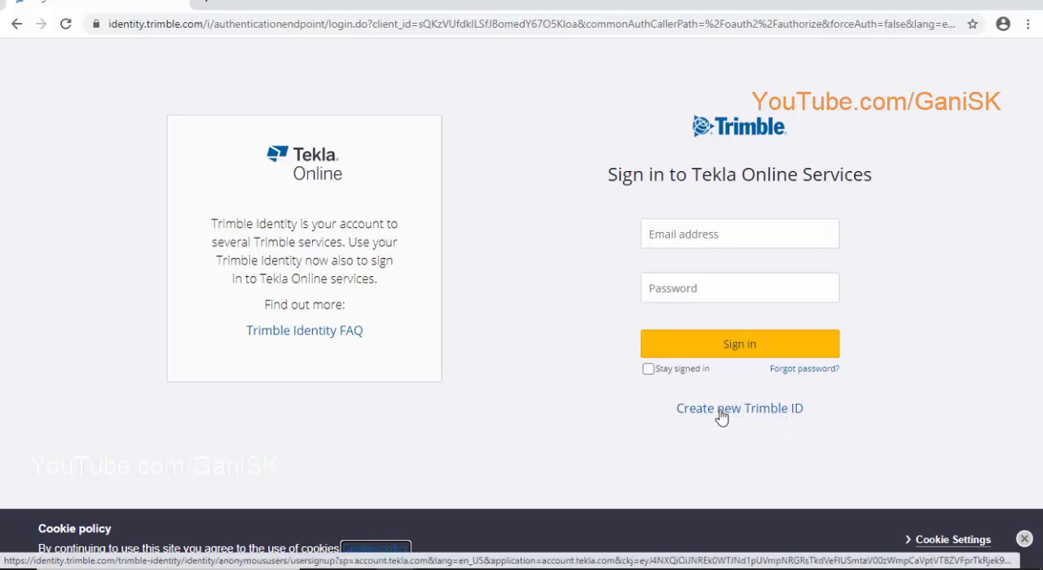
mouse_move(739, 387)
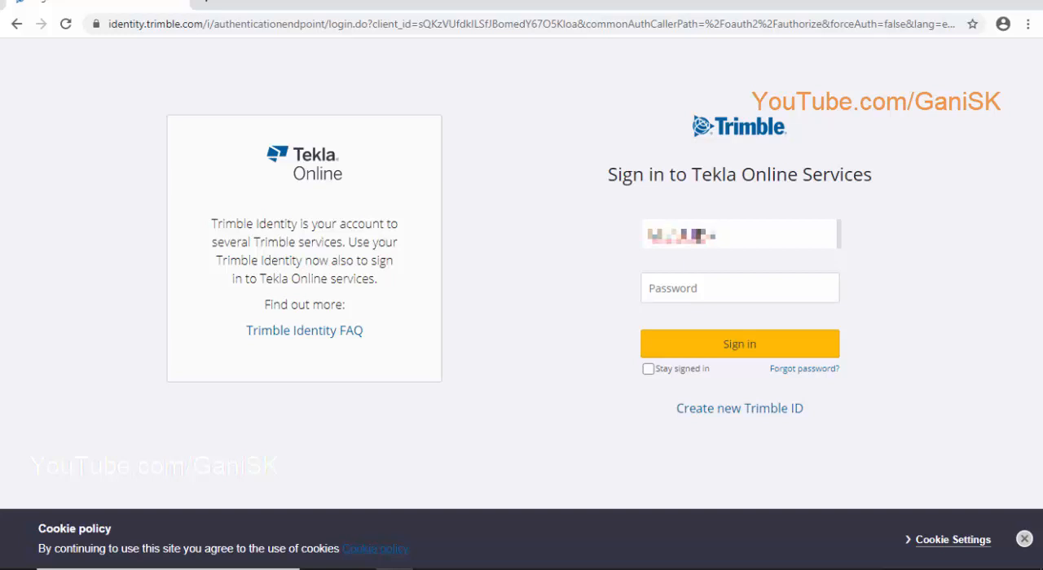
type("text")
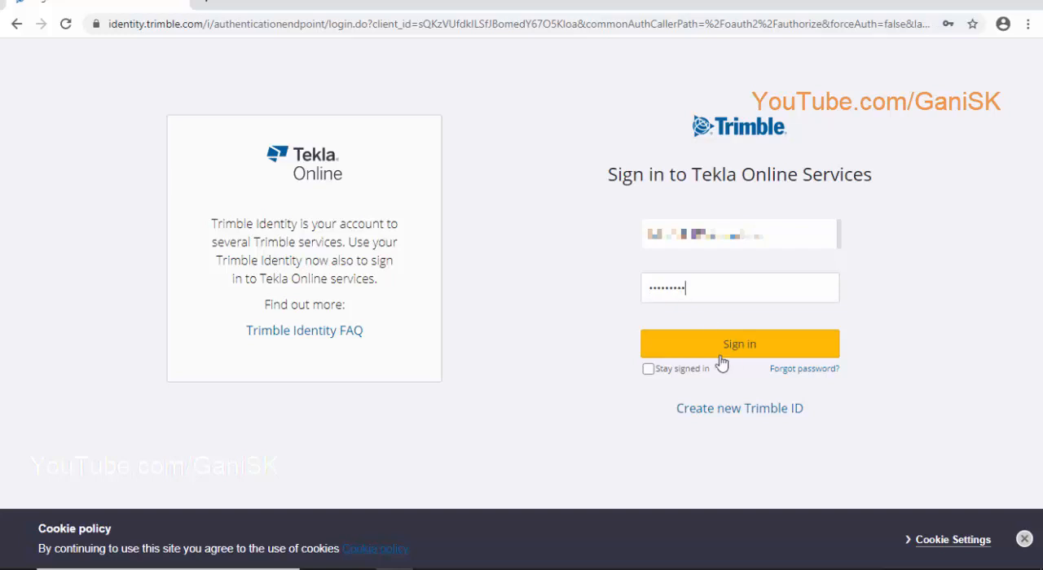
left_click(739, 344)
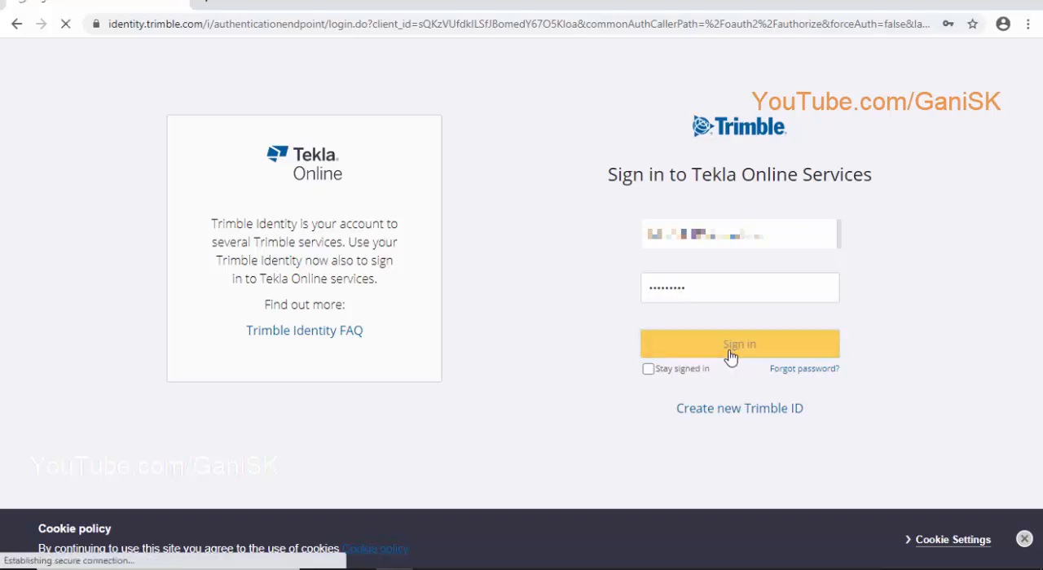
left_click(738, 344)
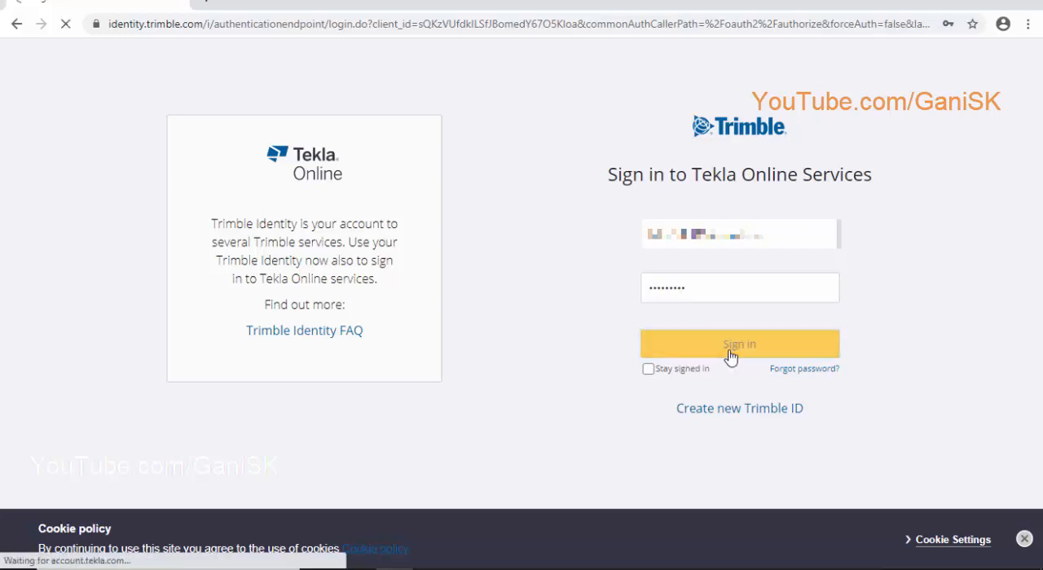
left_click(738, 344)
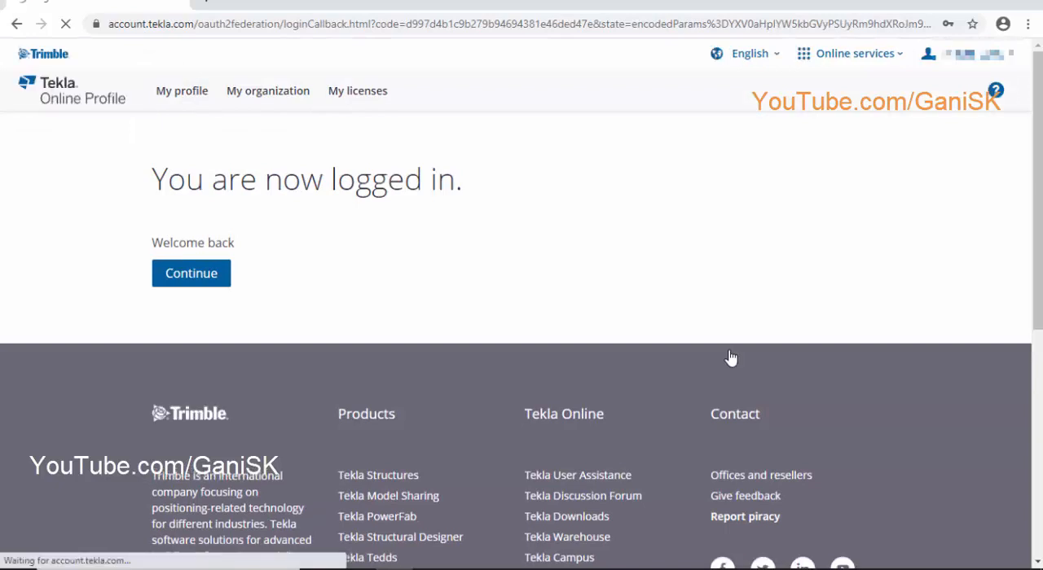
Step: Just-download the Screen Controller for Tekla v2 zip, accept the privacy terms, and list downloads
left_click(191, 273)
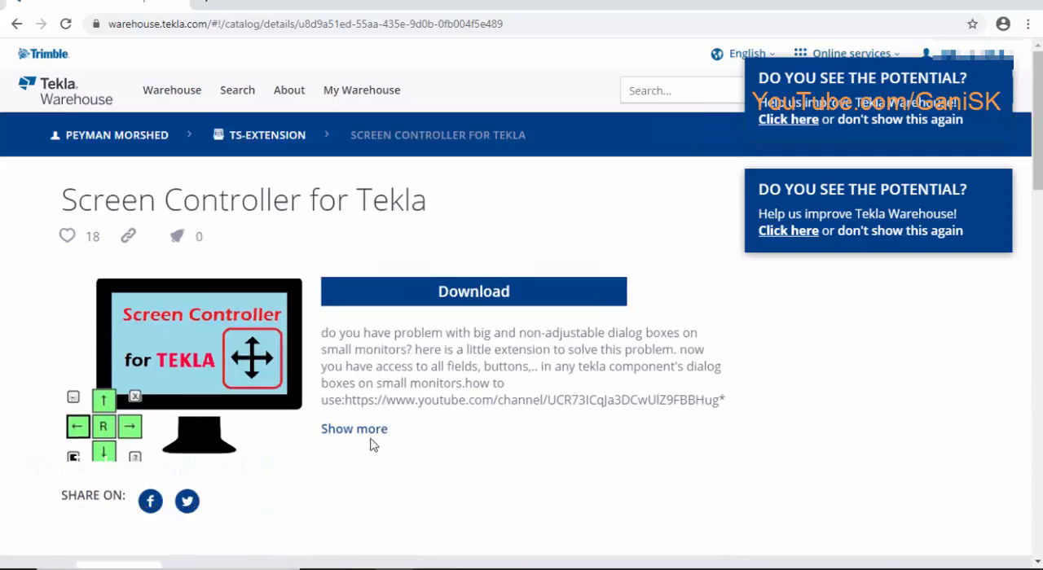
mouse_move(474, 292)
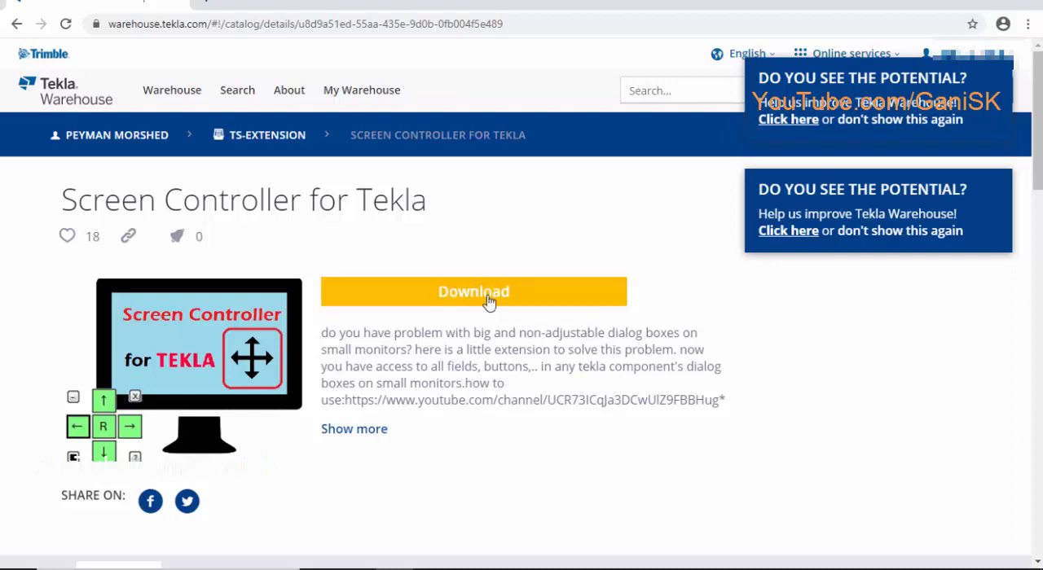
left_click(474, 292)
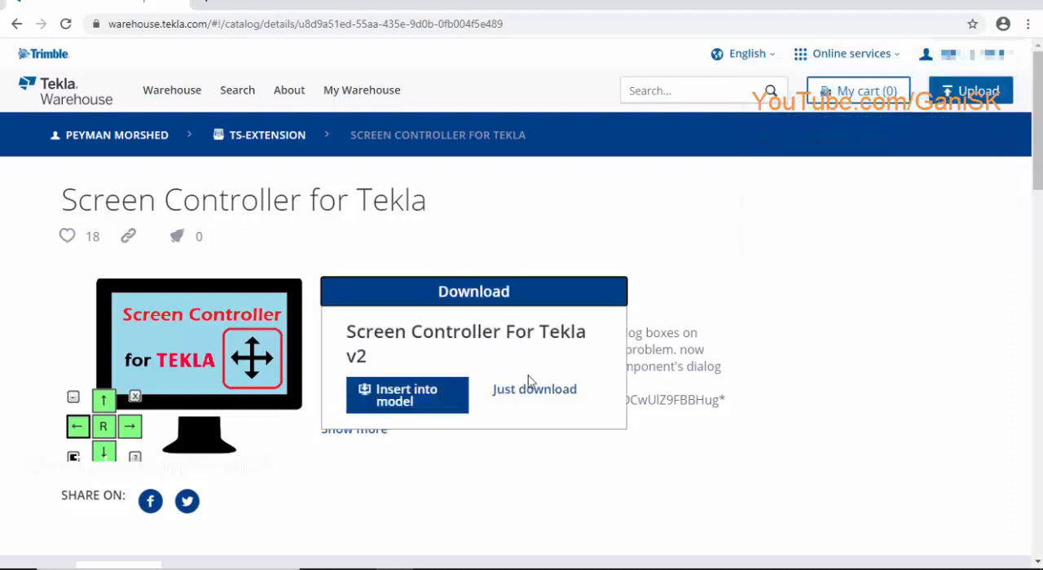
mouse_move(534, 395)
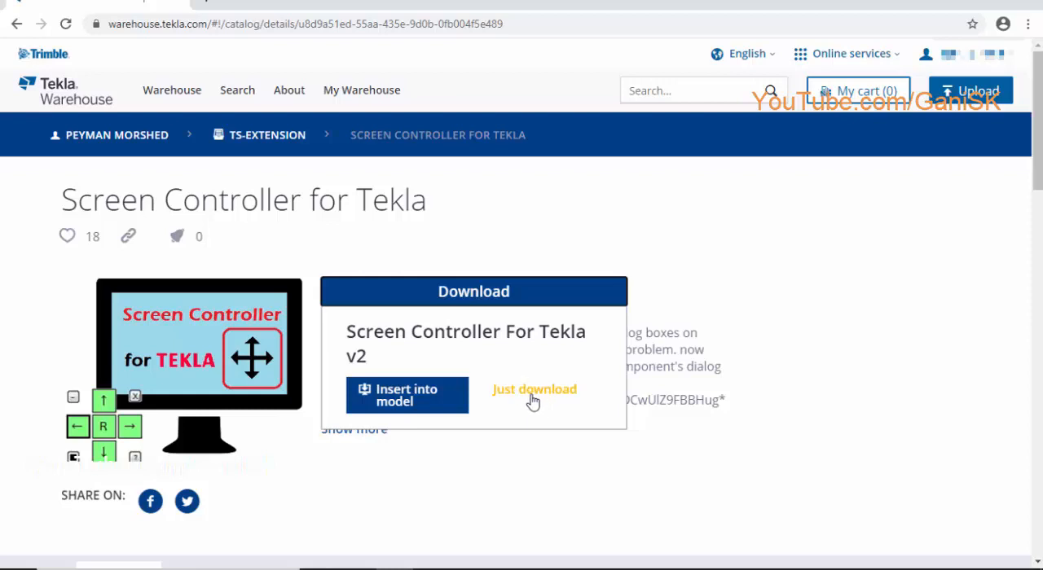
left_click(534, 390)
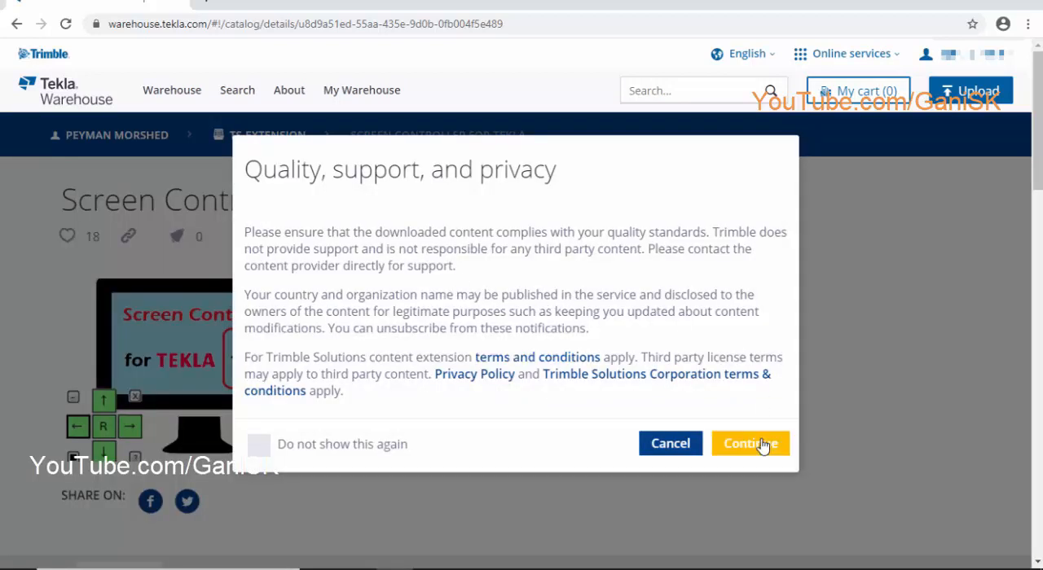
left_click(750, 443)
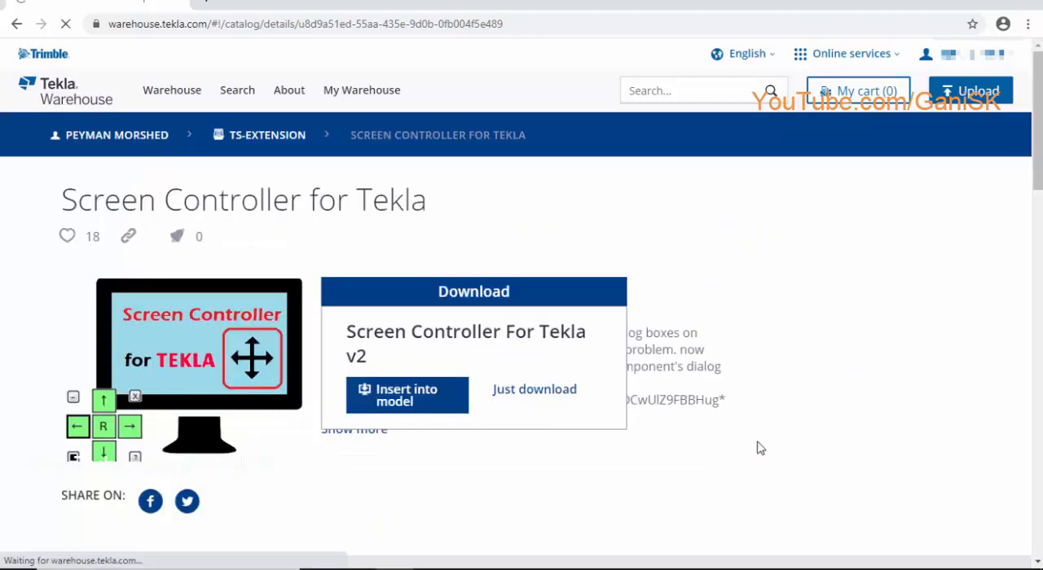
left_click(534, 389)
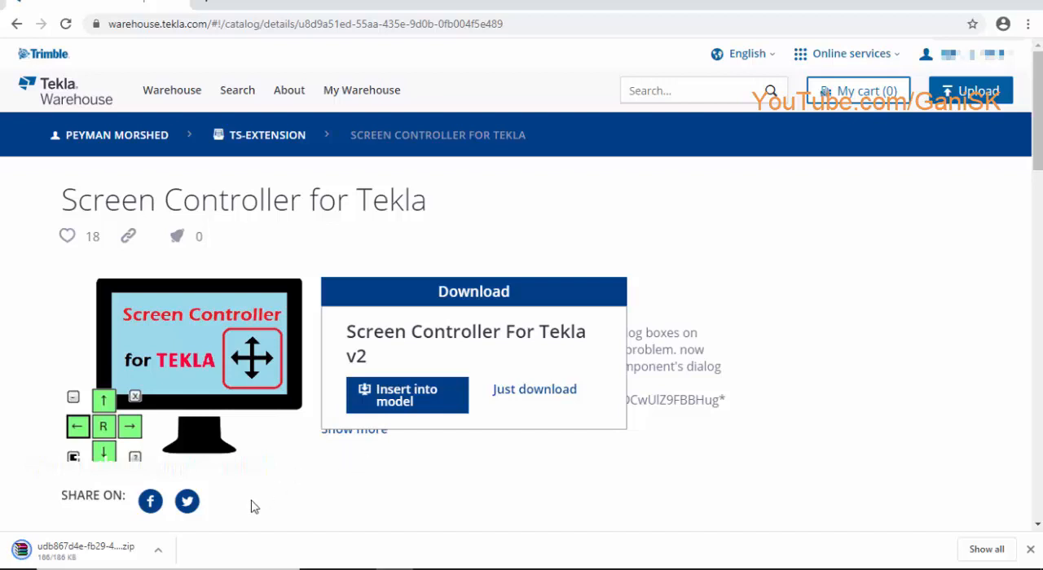
mouse_move(78, 555)
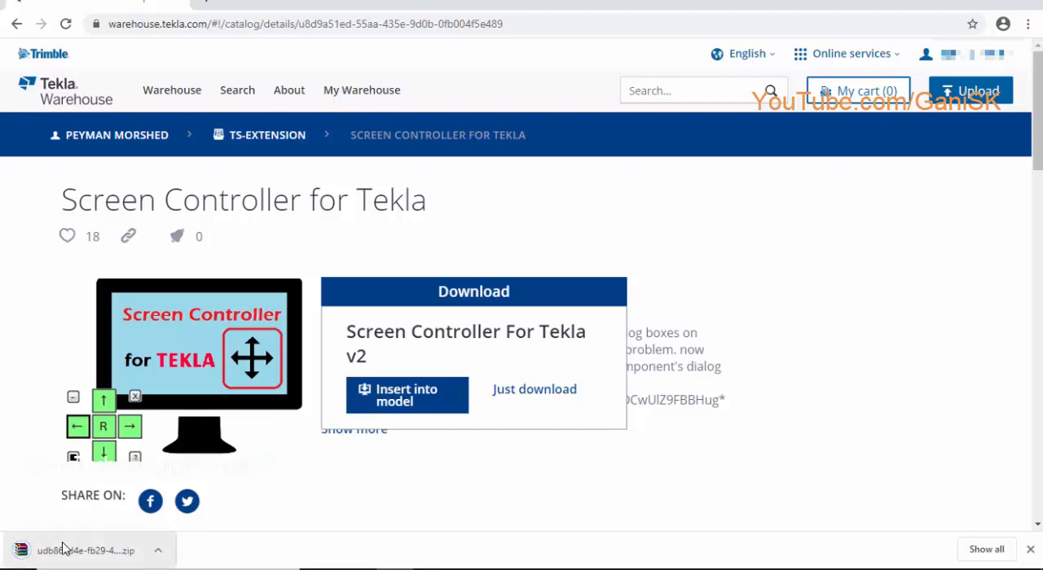
mouse_move(896, 503)
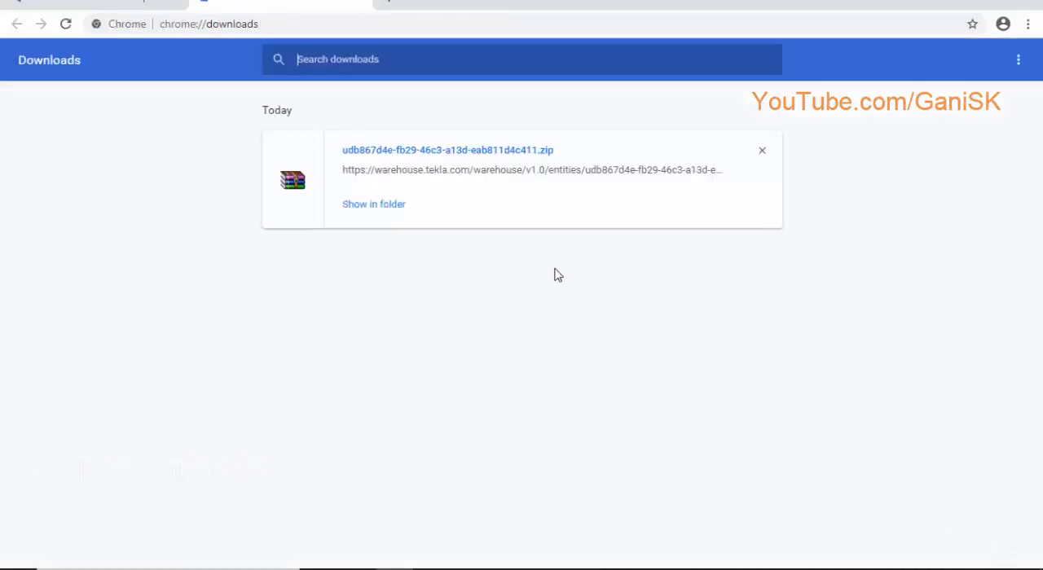
mouse_move(383, 210)
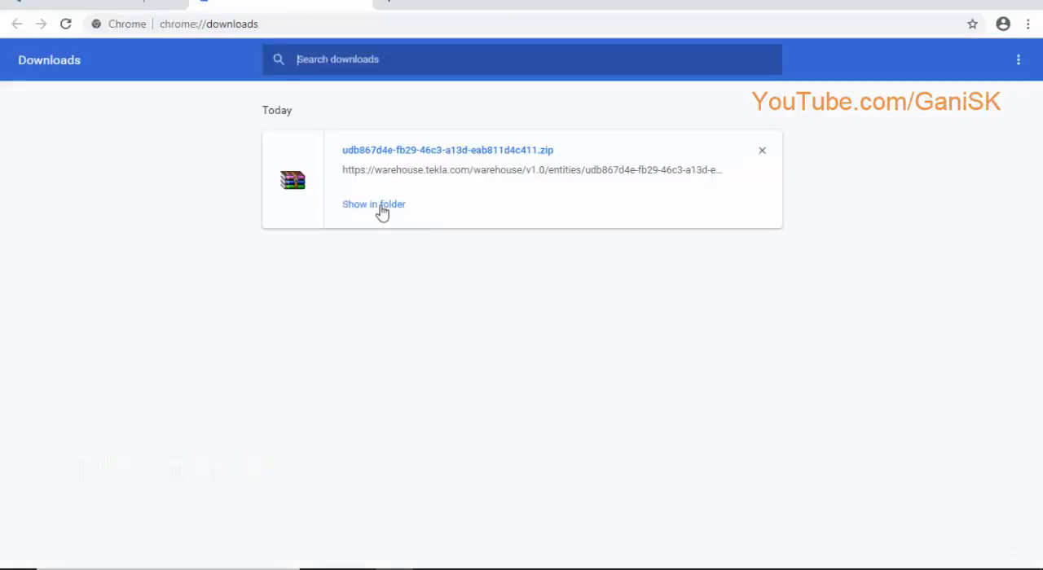
Step: Extract the downloaded zip into the Downloads folder
left_click(373, 204)
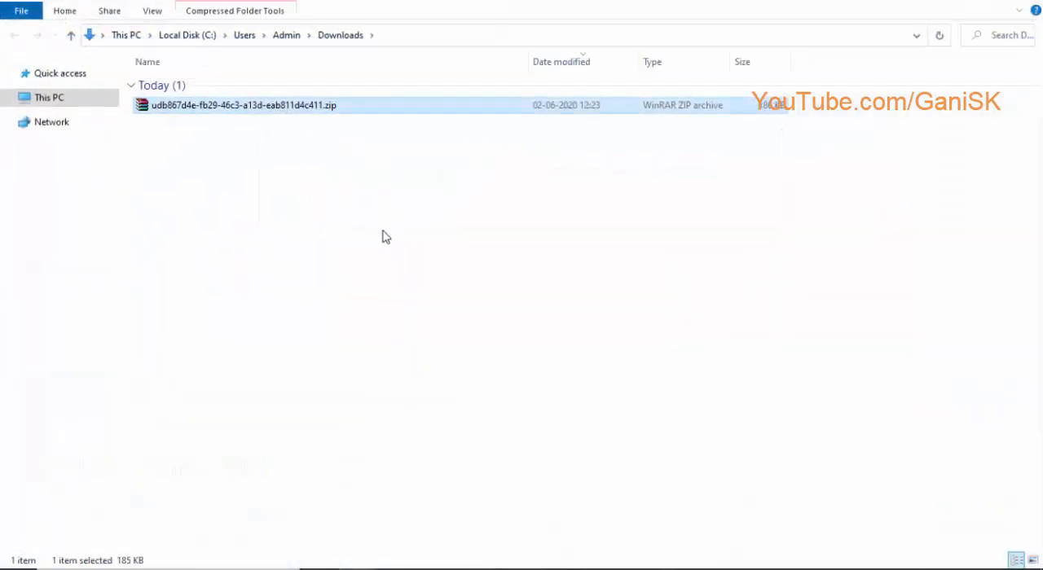
mouse_move(296, 231)
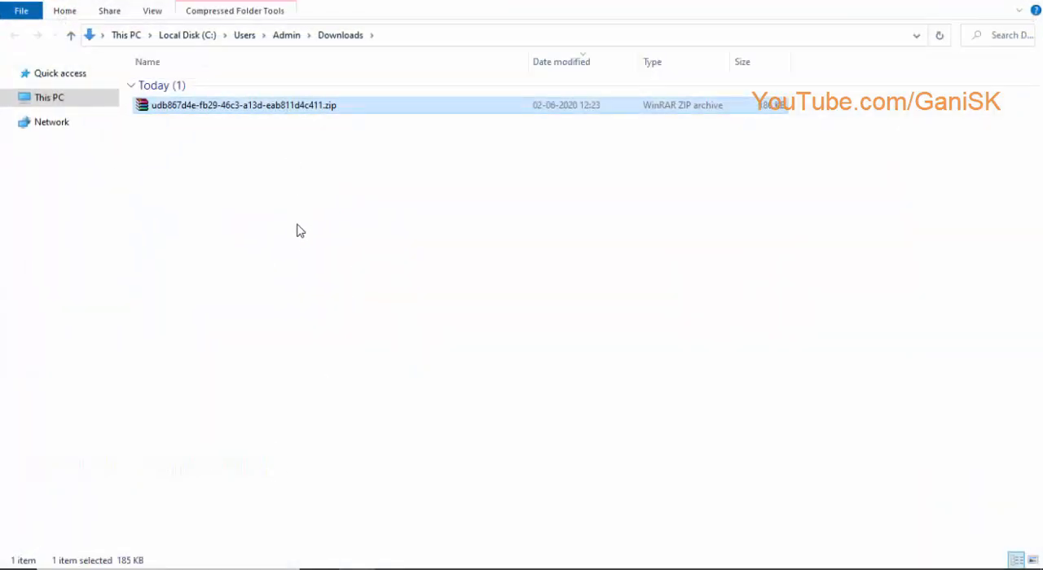
left_click(235, 130)
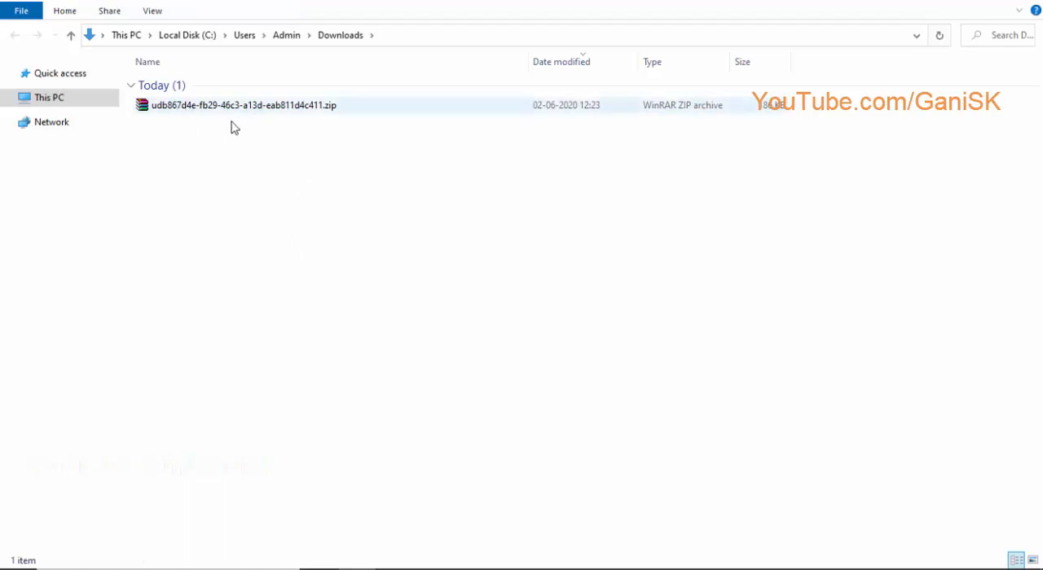
mouse_move(251, 107)
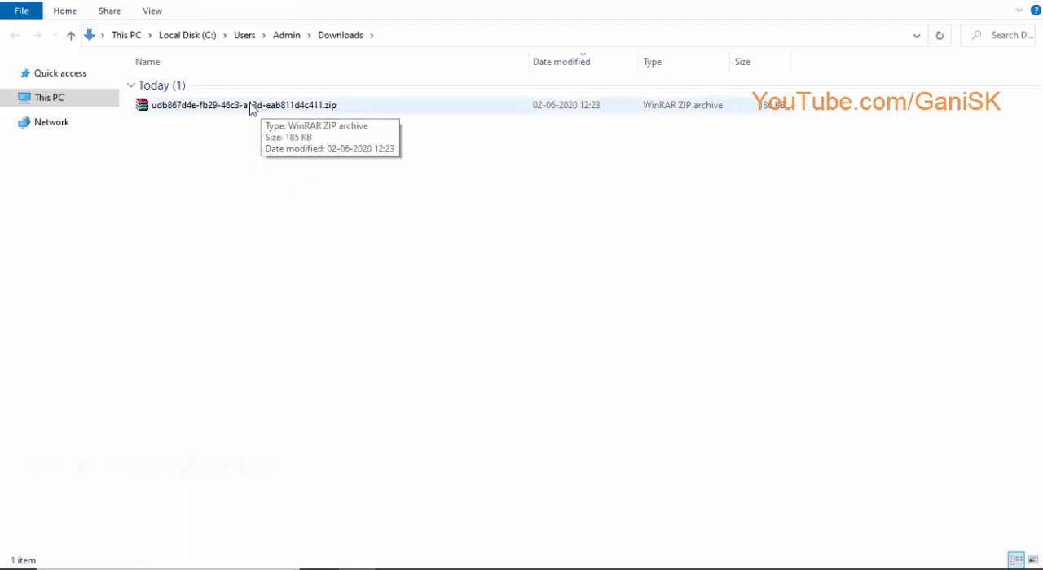
right_click(236, 105)
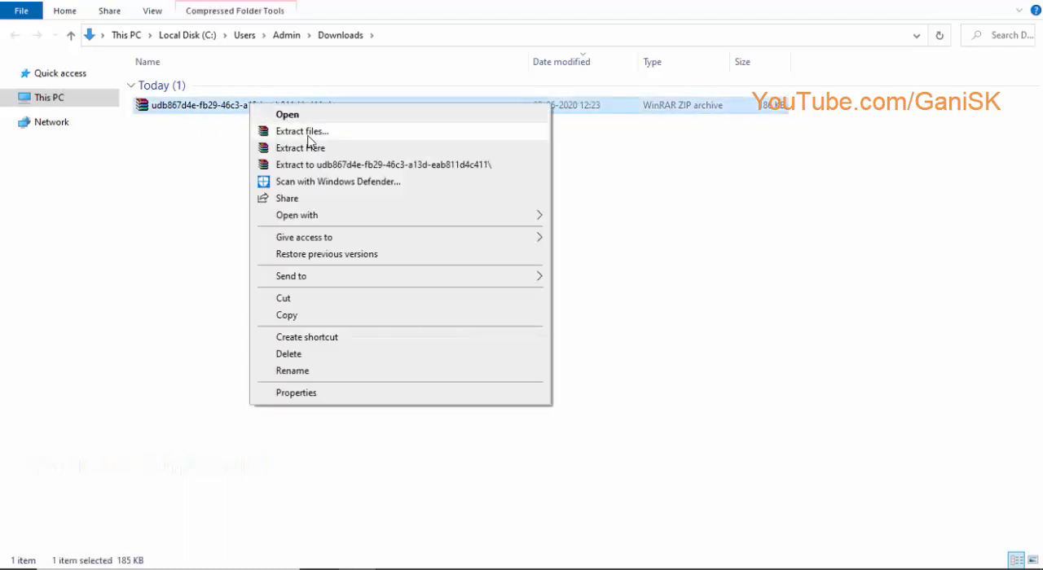
mouse_move(301, 148)
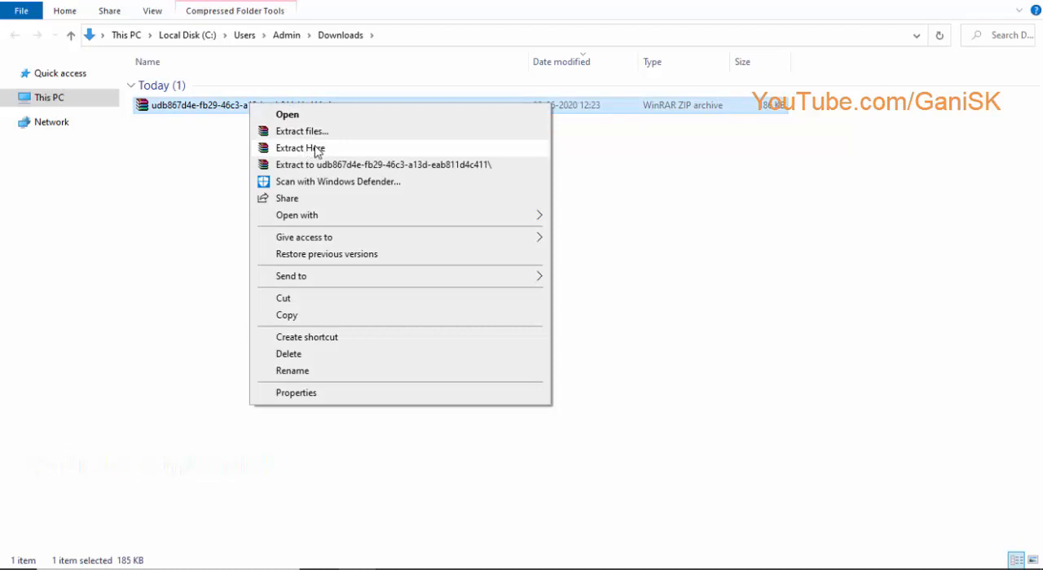
left_click(300, 147)
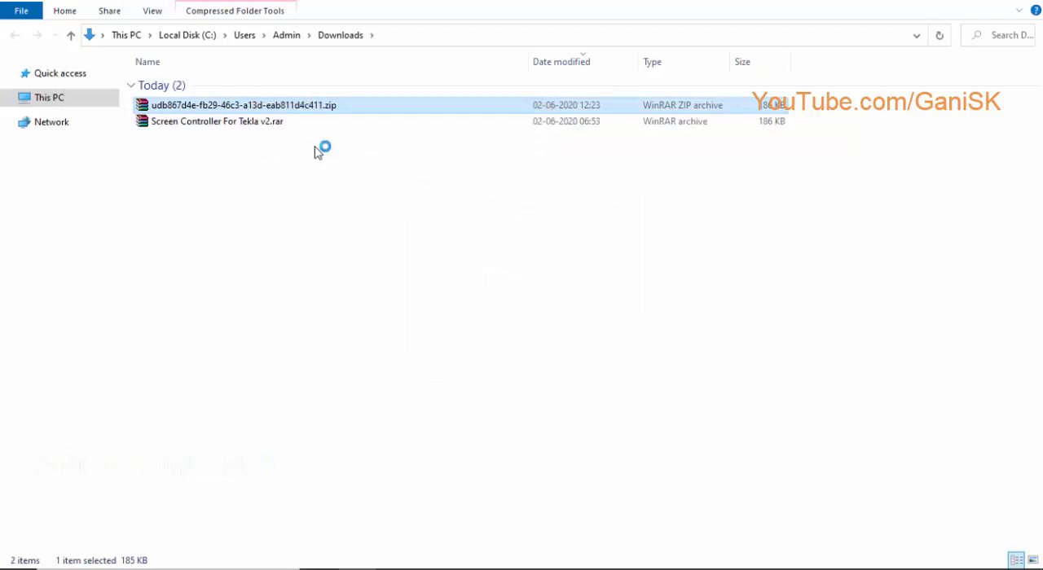
Step: Extract Screen Controller For Tekla v2.rar, open its folder and select the .msi
left_click(216, 121)
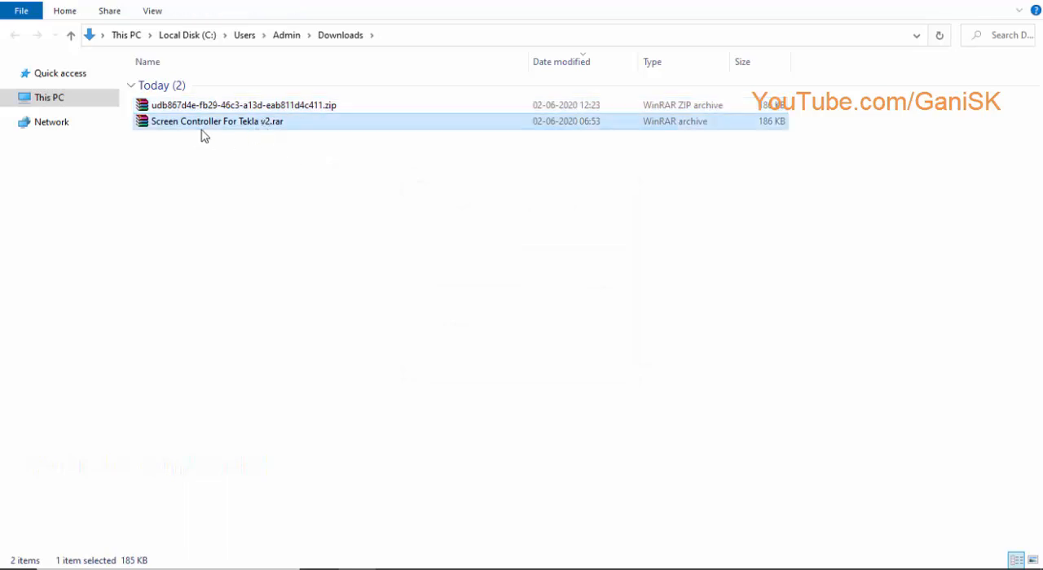
mouse_move(240, 129)
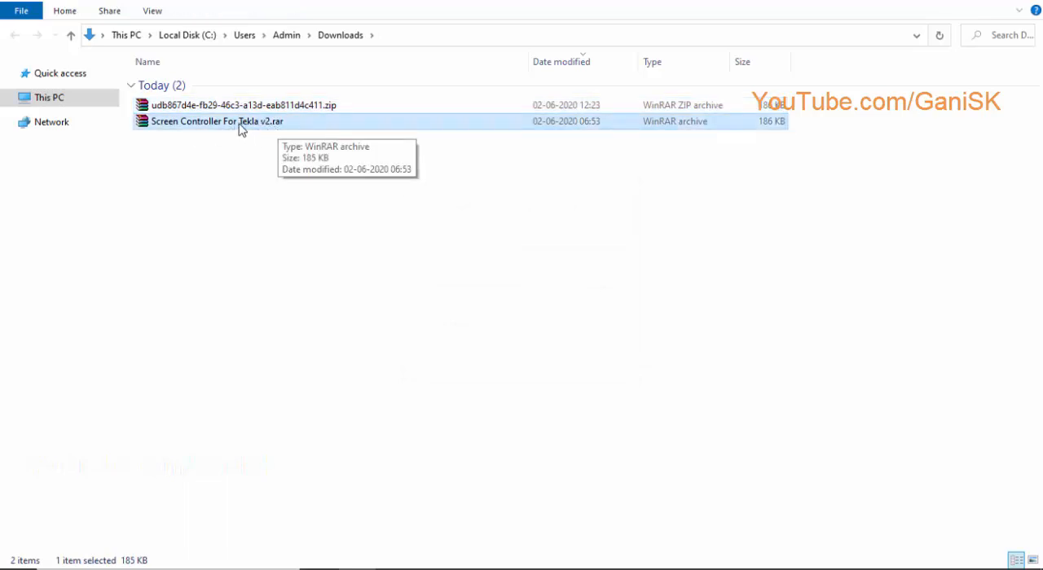
right_click(216, 121)
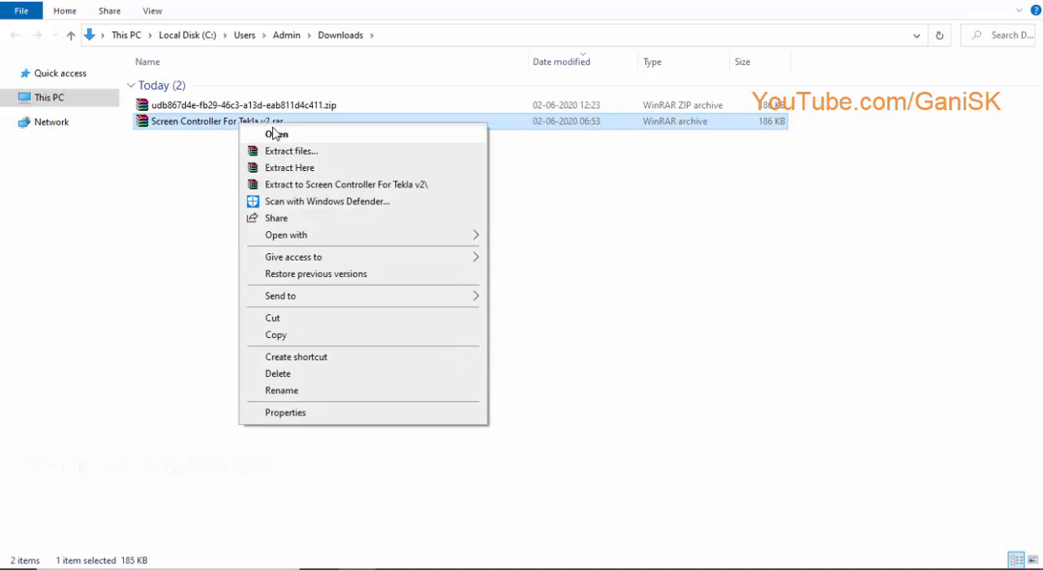
mouse_move(303, 171)
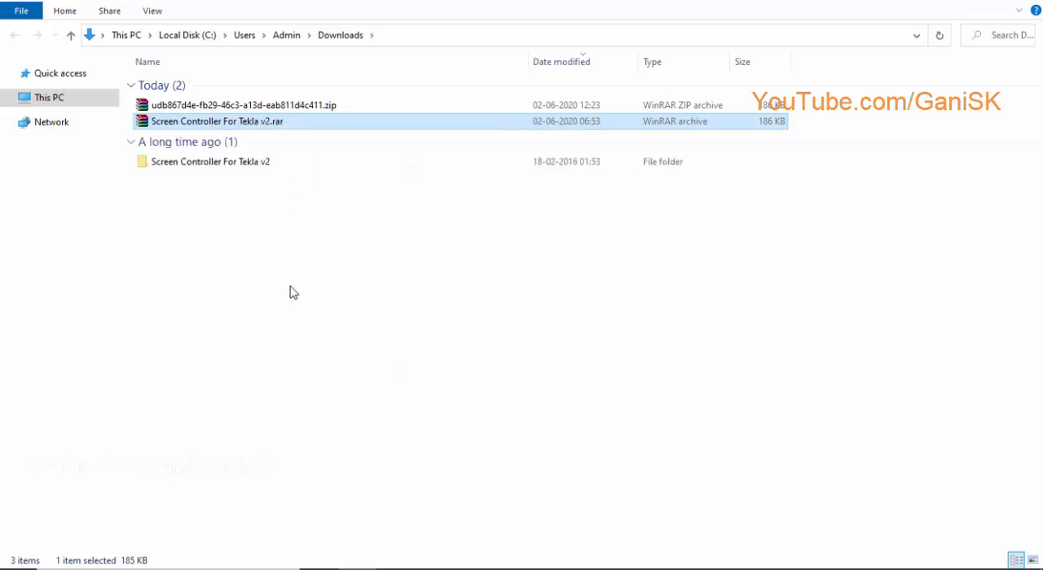
mouse_move(228, 162)
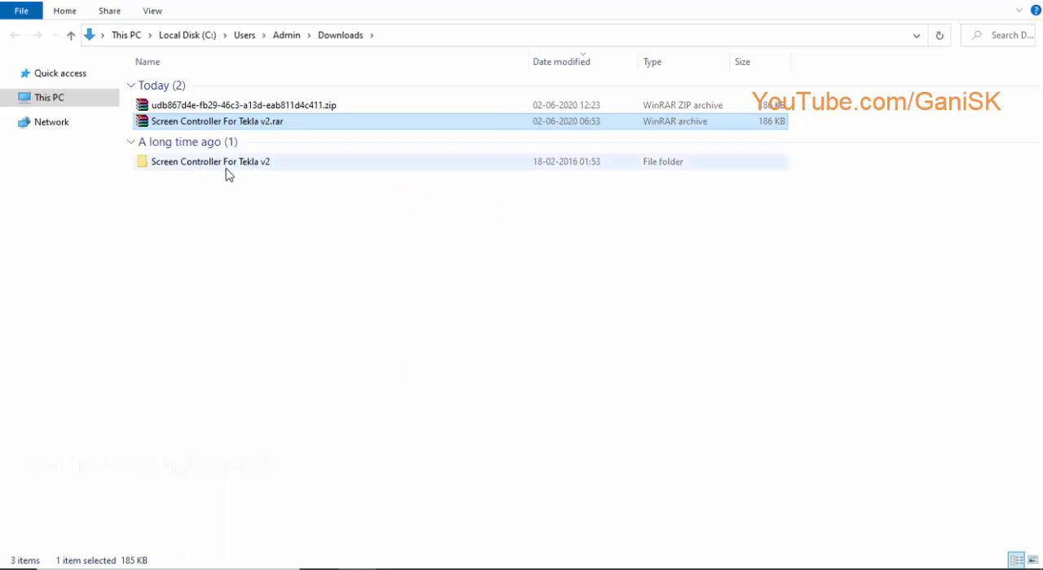
left_click(210, 161)
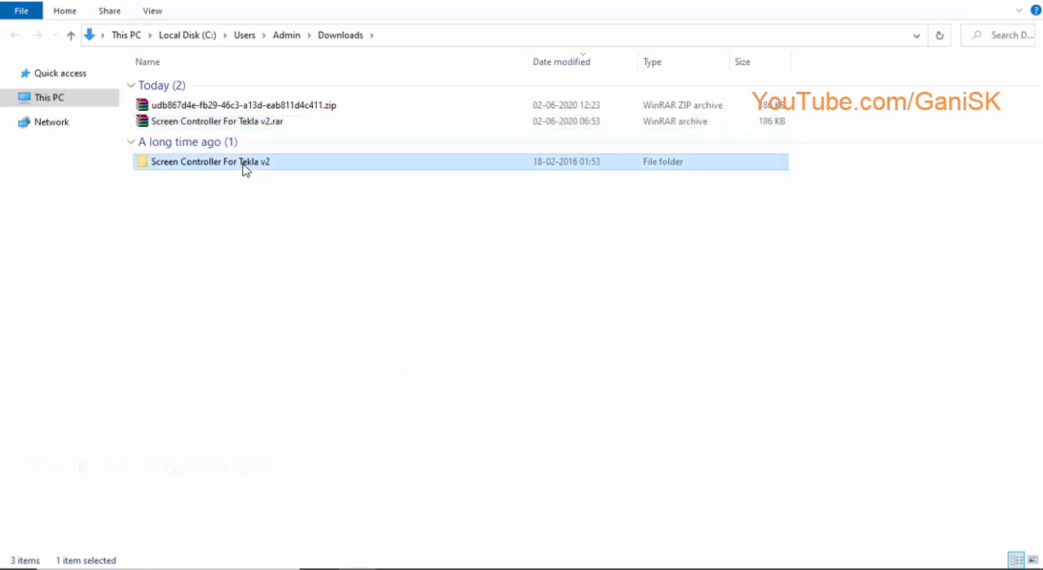
double_click(212, 161)
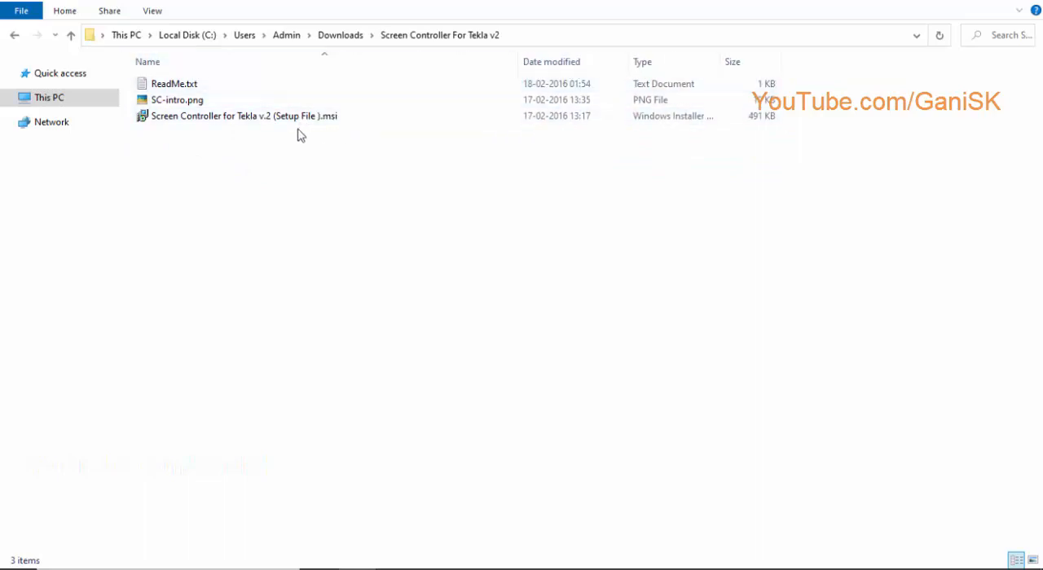
mouse_move(237, 116)
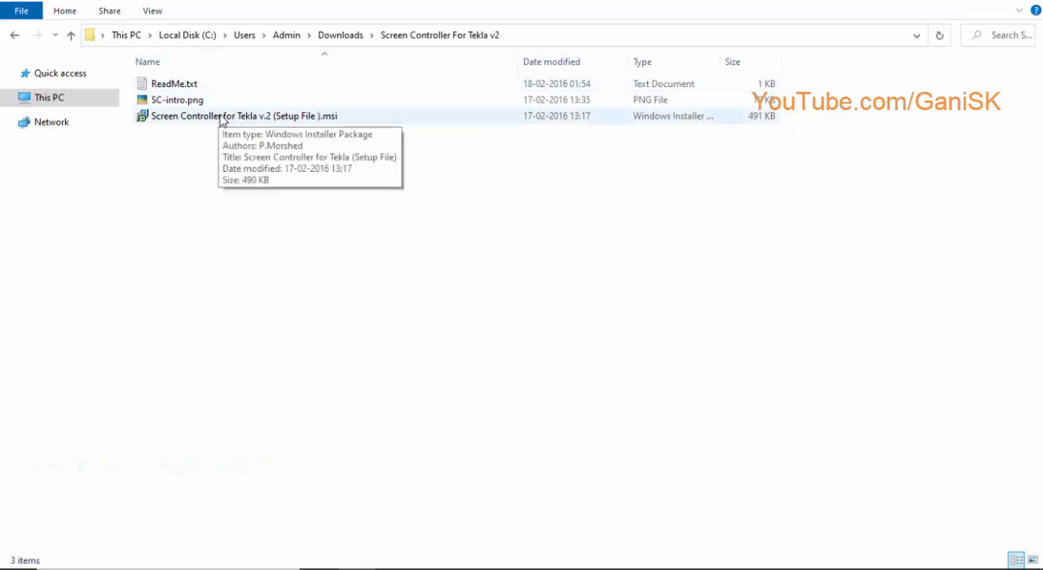
left_click(242, 116)
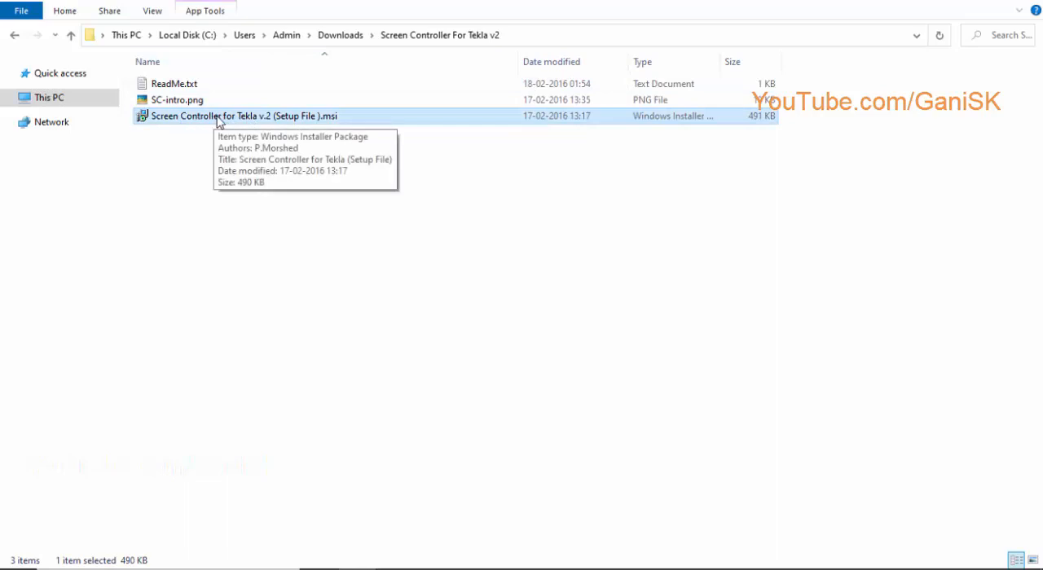
Step: Run the .msi setup, keep the default folder, install, and close the wizard
double_click(239, 115)
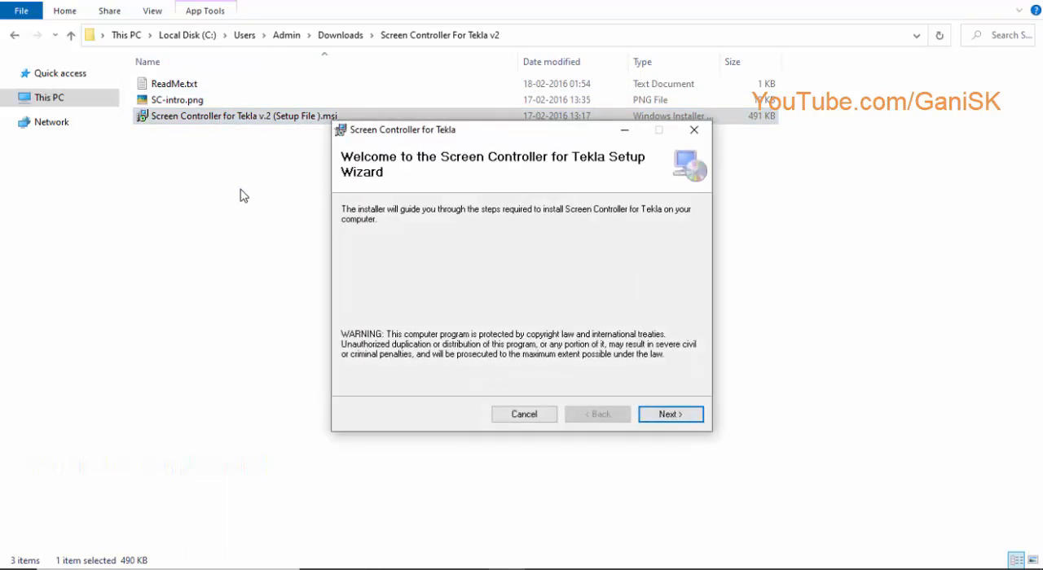
mouse_move(651, 239)
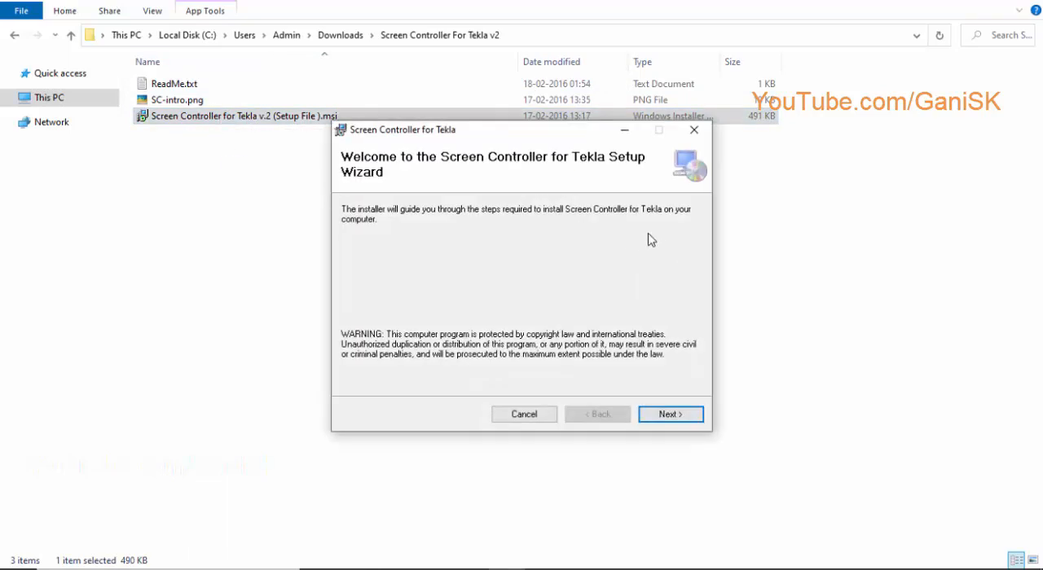
left_click(670, 413)
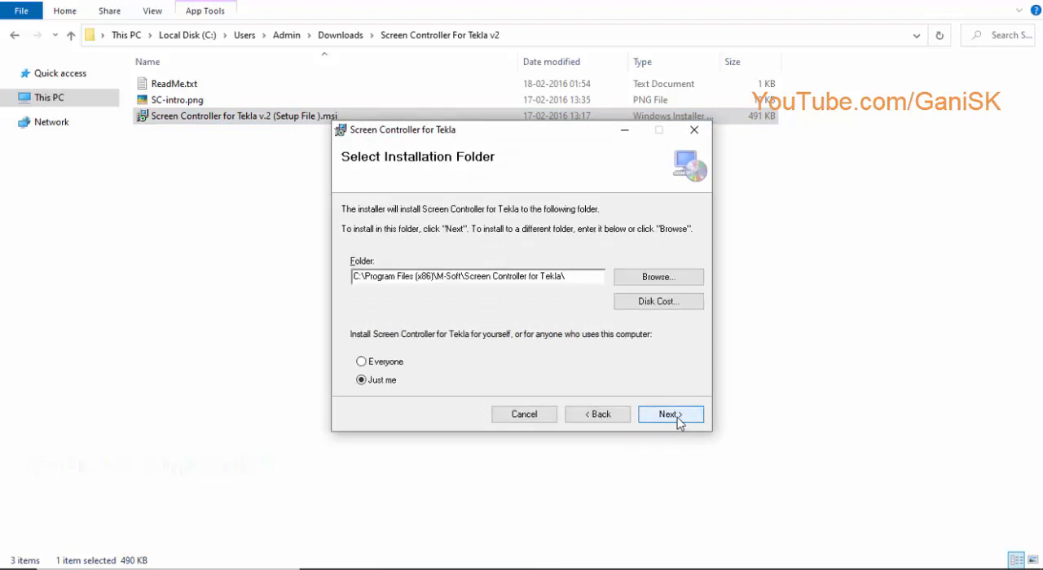
left_click(668, 414)
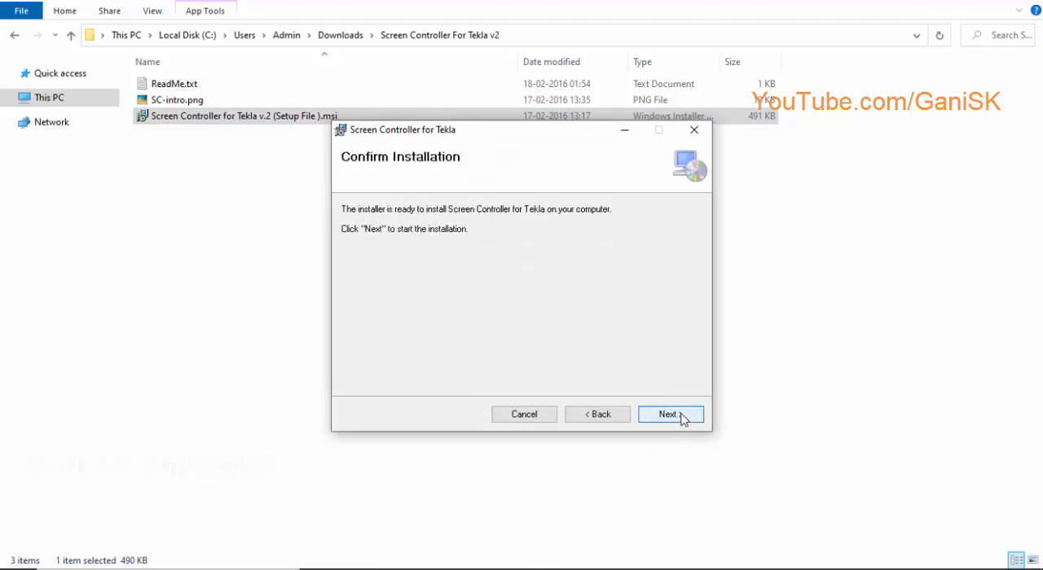
left_click(669, 414)
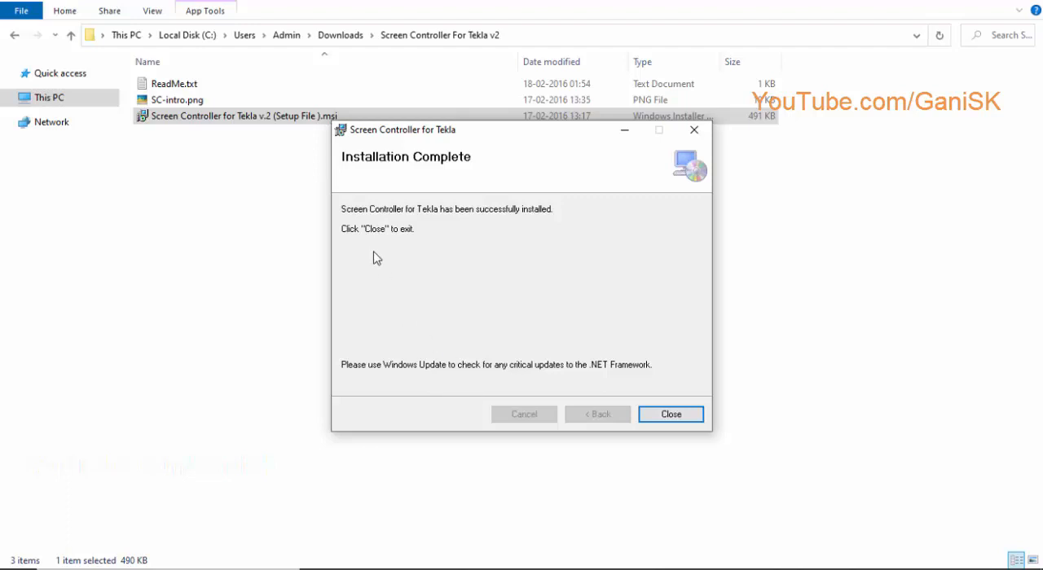
mouse_move(451, 224)
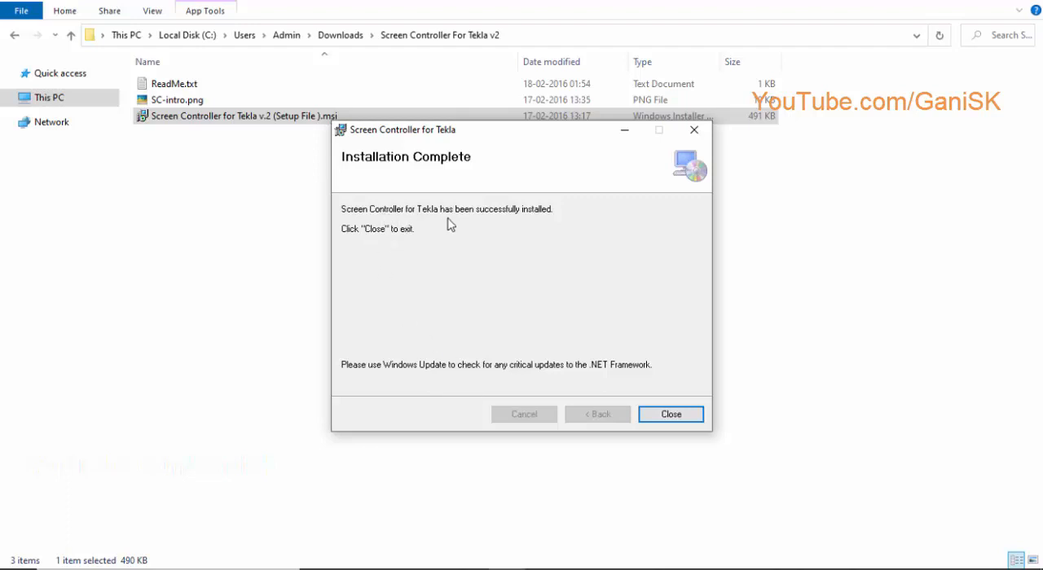
mouse_move(338, 245)
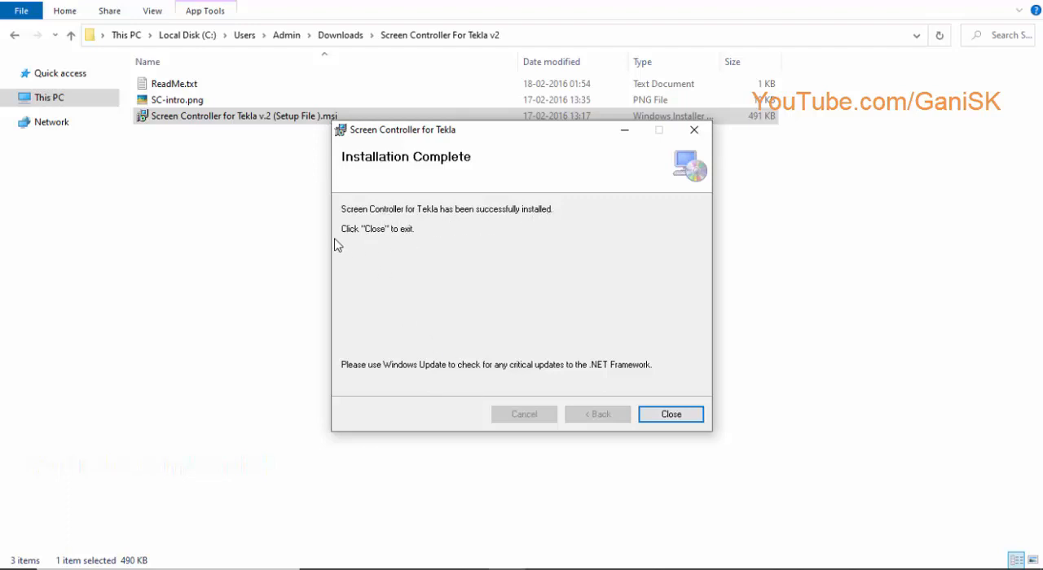
mouse_move(670, 414)
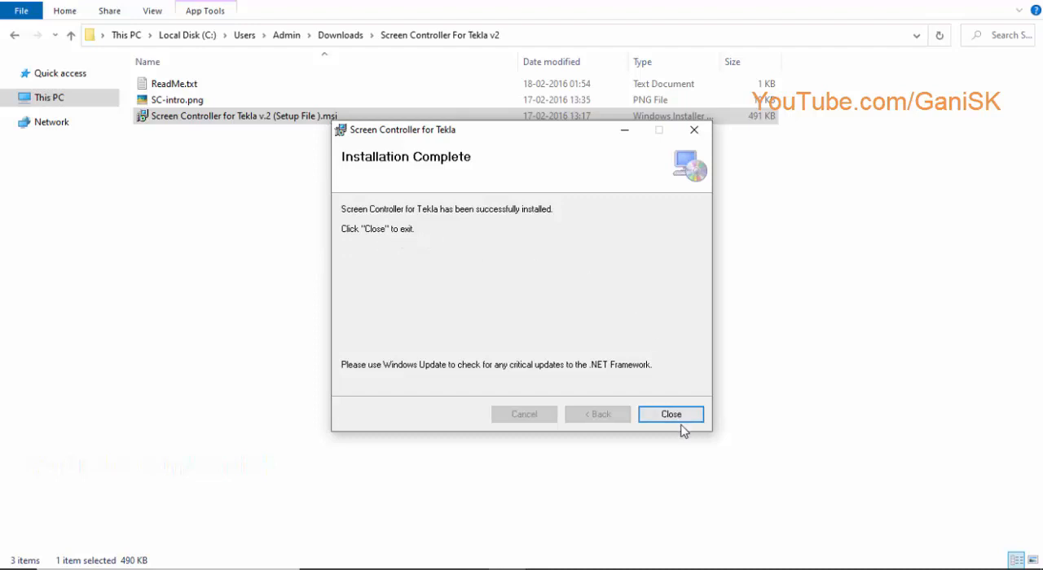
left_click(671, 414)
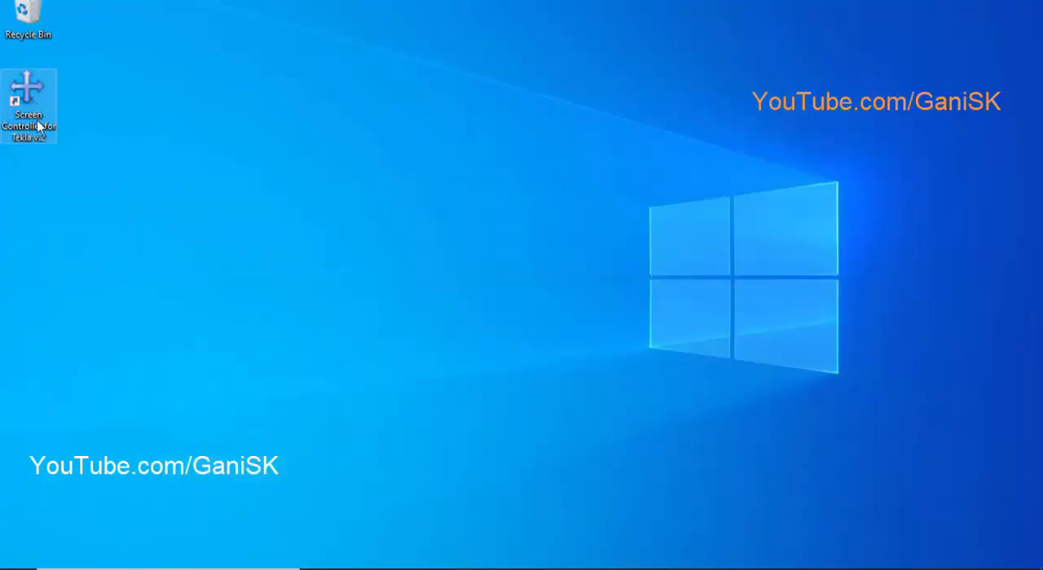
mouse_move(27, 158)
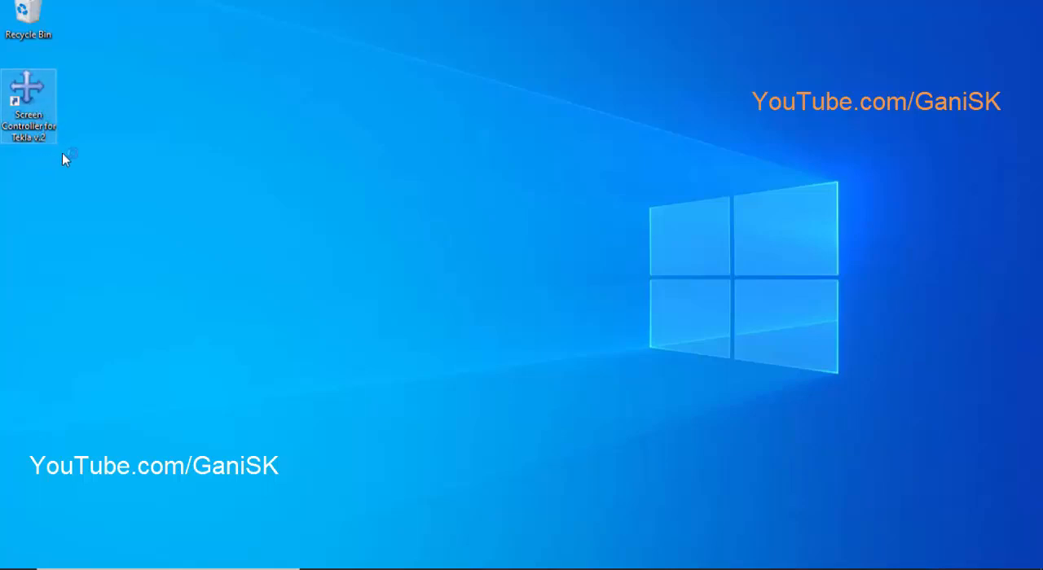
Step: Launch the Screen Controller for Tekla v.2 desktop shortcut
double_click(28, 106)
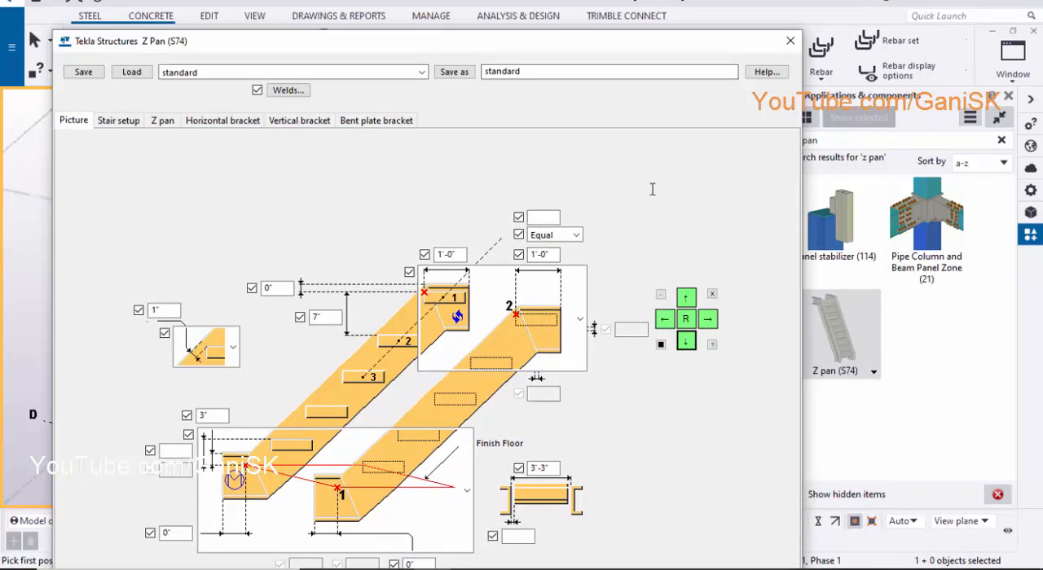
mouse_move(721, 157)
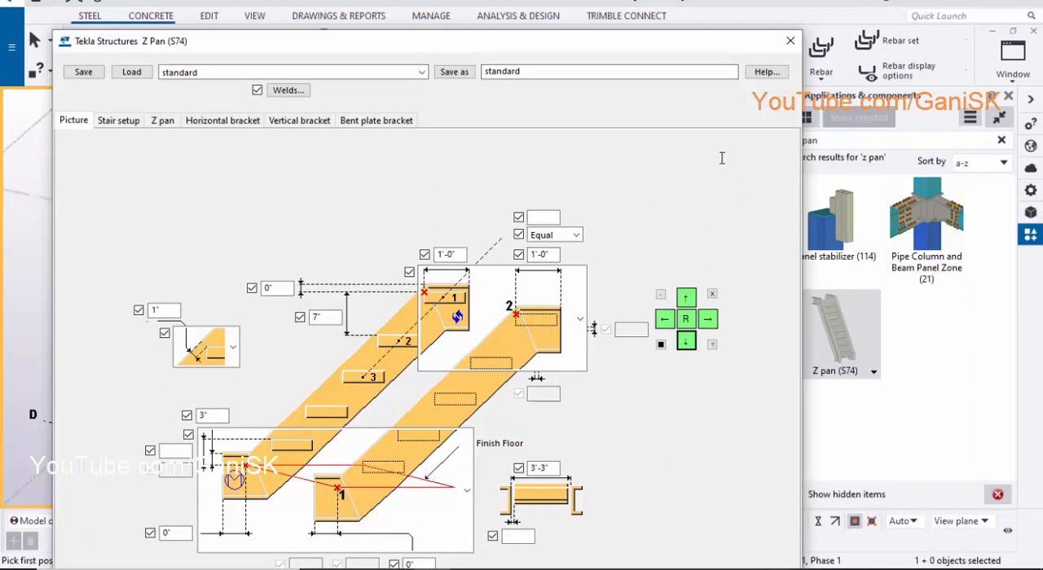
mouse_move(648, 62)
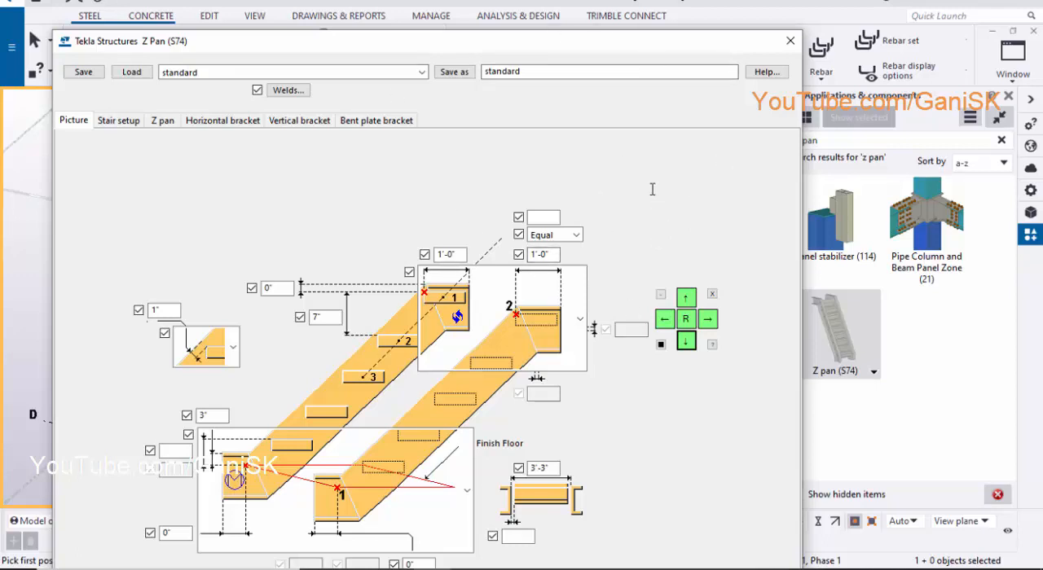
mouse_move(720, 157)
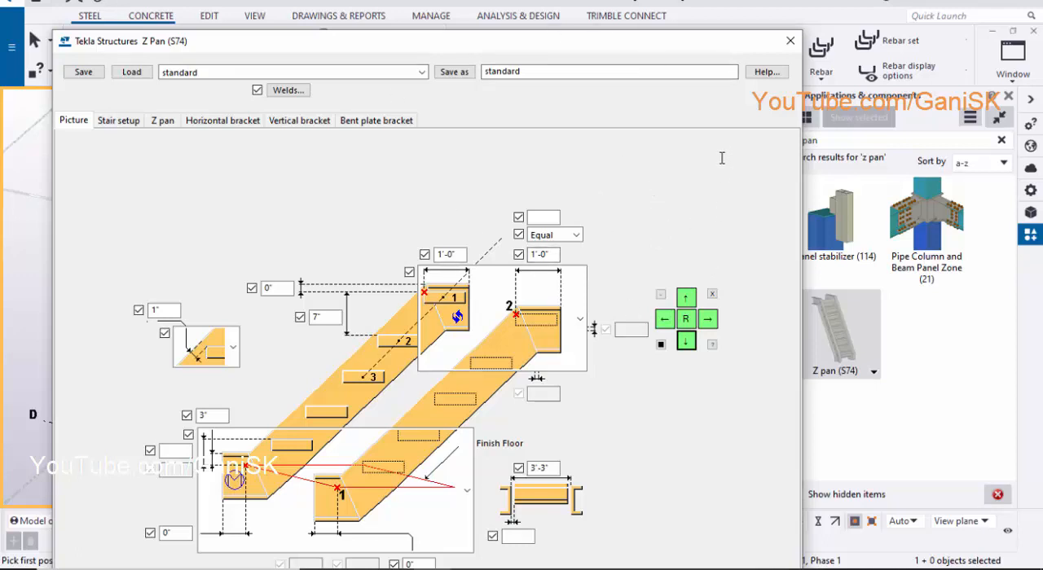